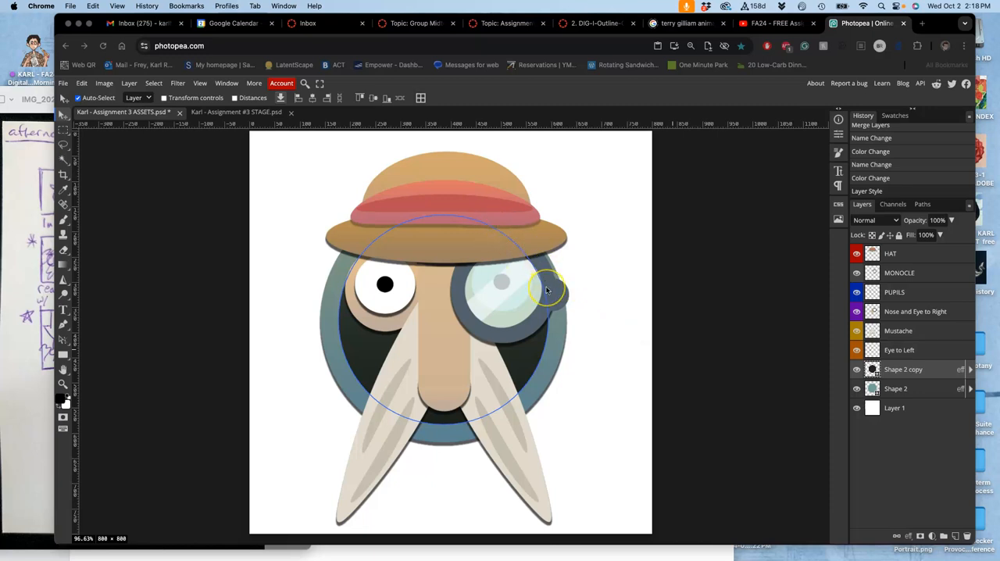
pyautogui.moveTo(553, 293)
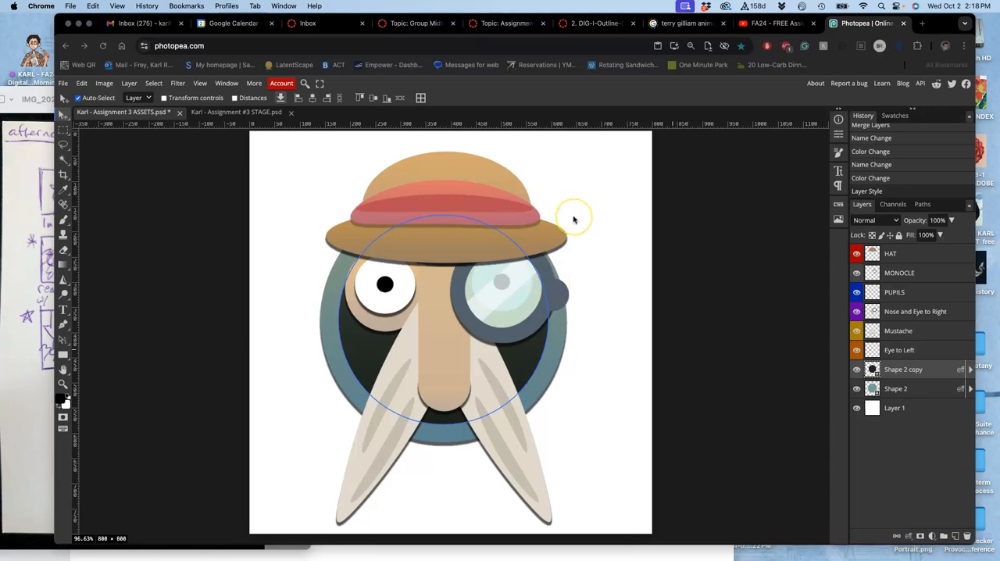
pyautogui.moveTo(578, 219)
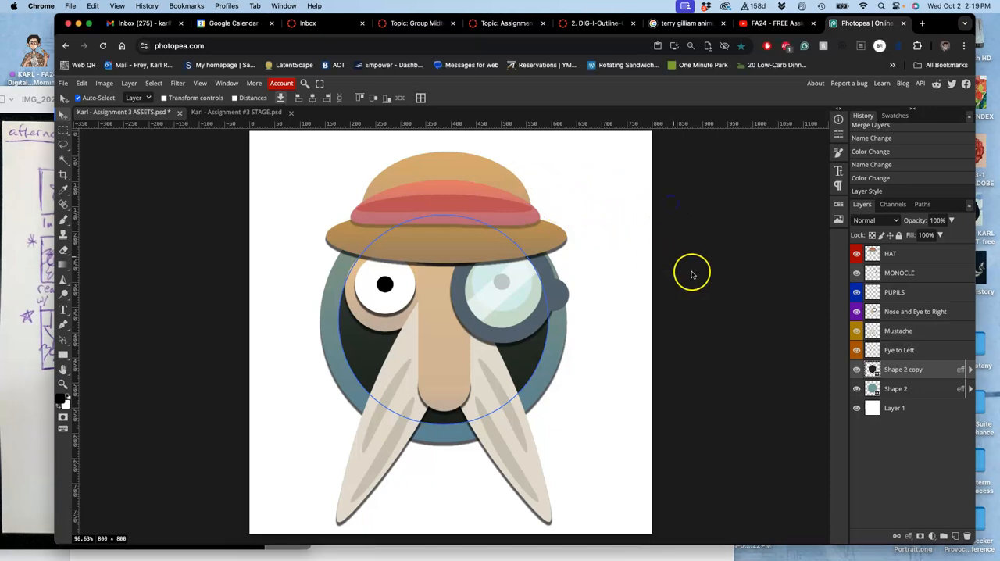
# Hide and show the HAT layer to inspect the head beneath it
pyautogui.click(856, 253)
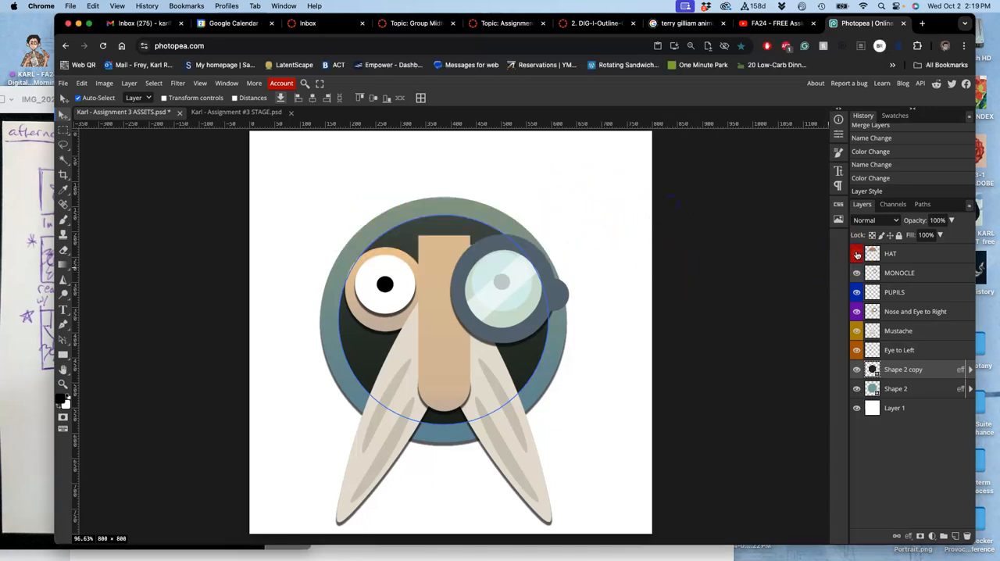
pyautogui.click(856, 253)
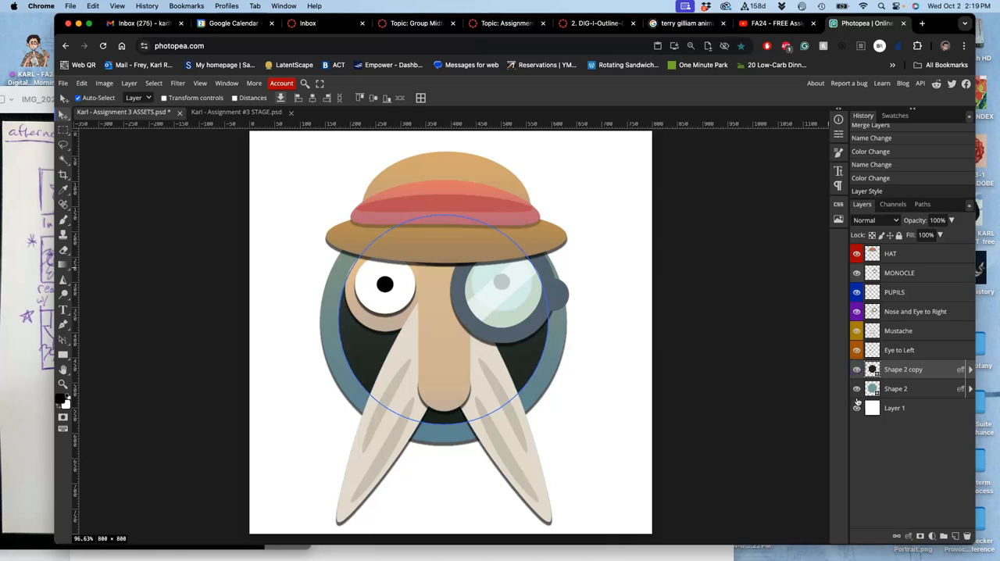
pyautogui.click(856, 407)
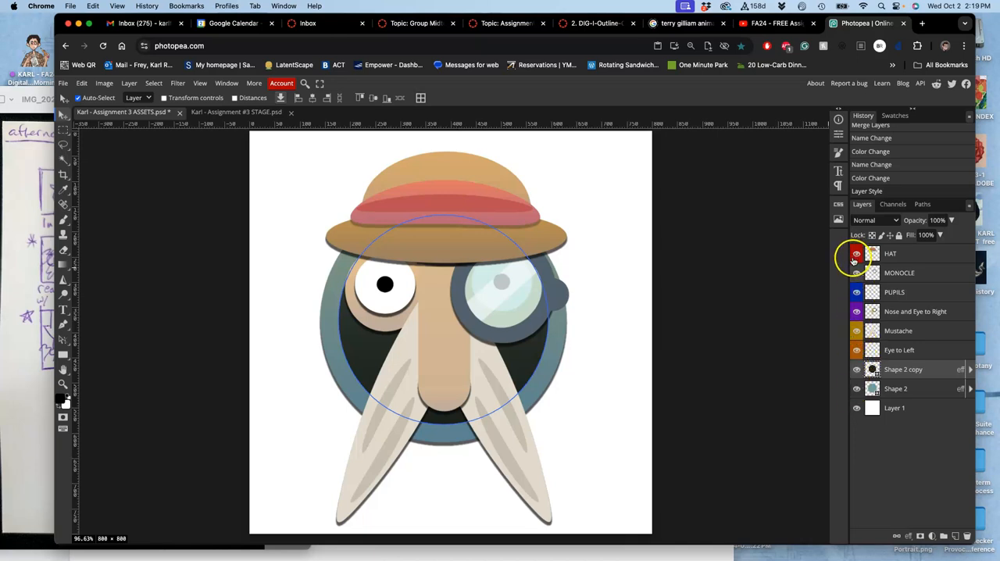
pyautogui.click(856, 253)
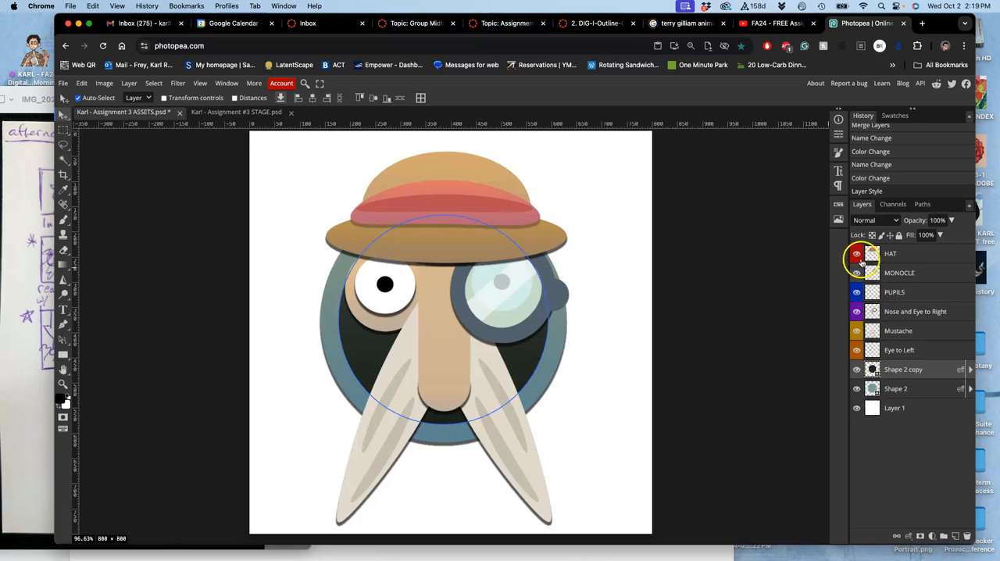
# Check the HAT layer's colour label options and select the entire canvas
pyautogui.rightClick(890, 253)
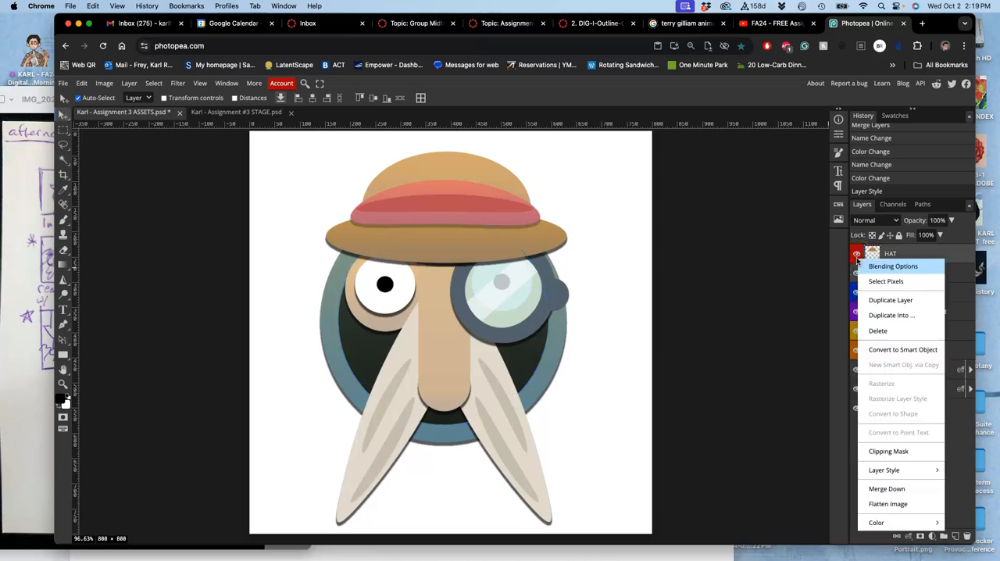
pyautogui.moveTo(888, 398)
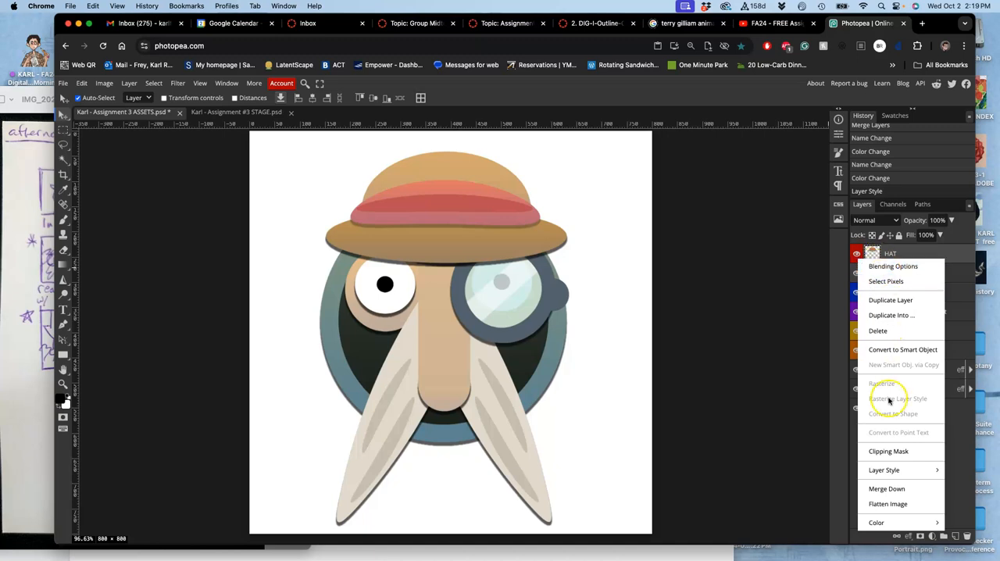
pyautogui.click(876, 522)
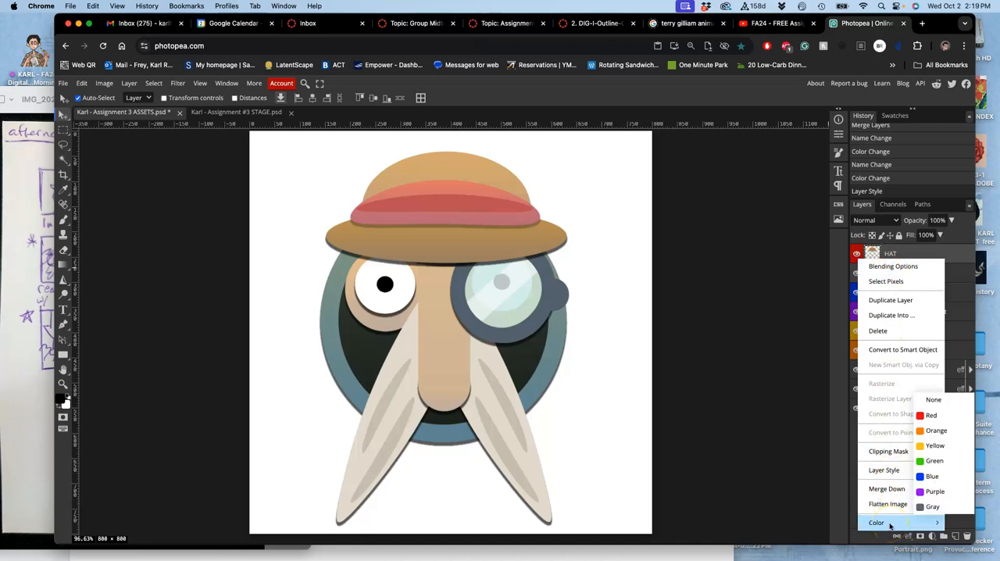
pyautogui.moveTo(935, 491)
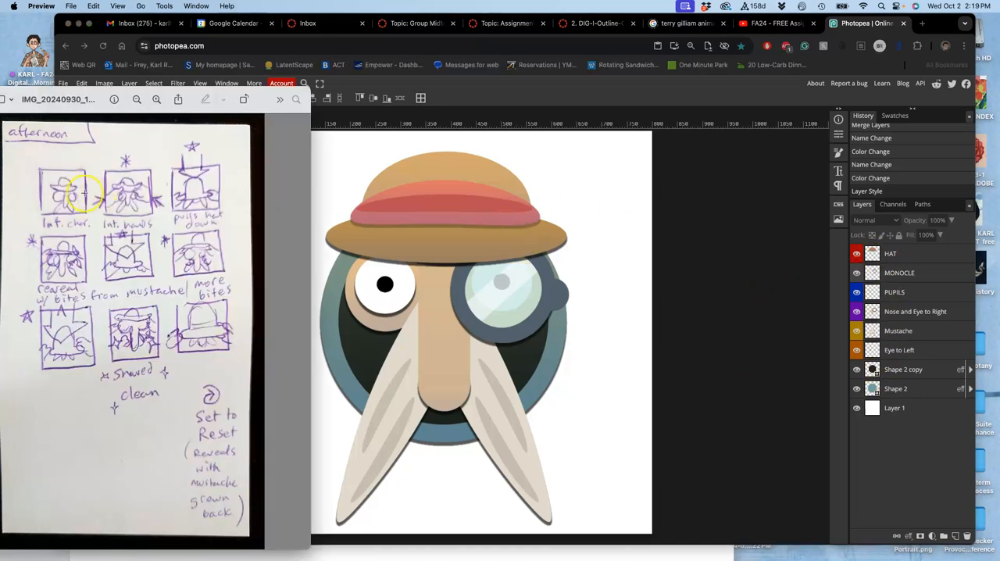
pyautogui.moveTo(379, 193)
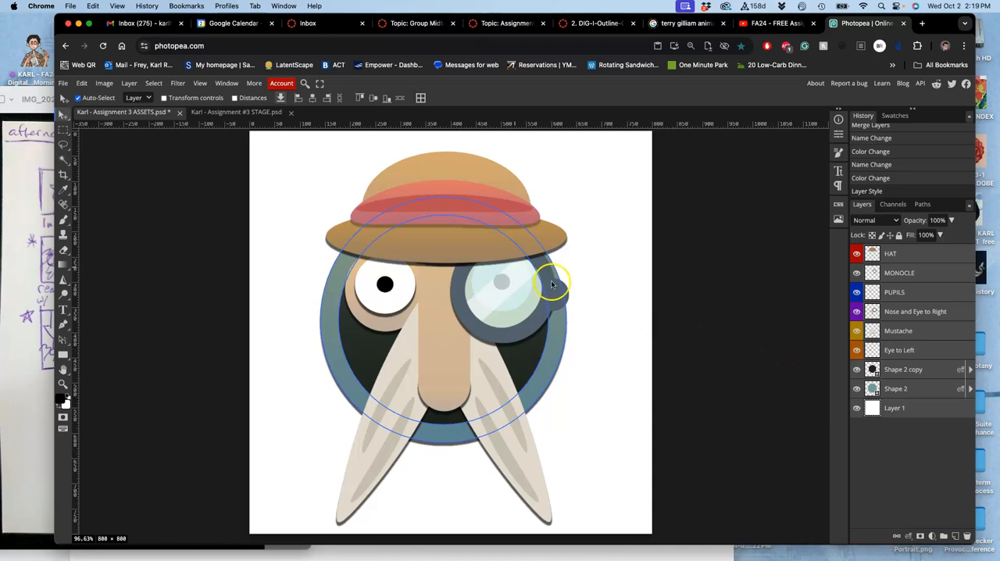
pyautogui.click(128, 83)
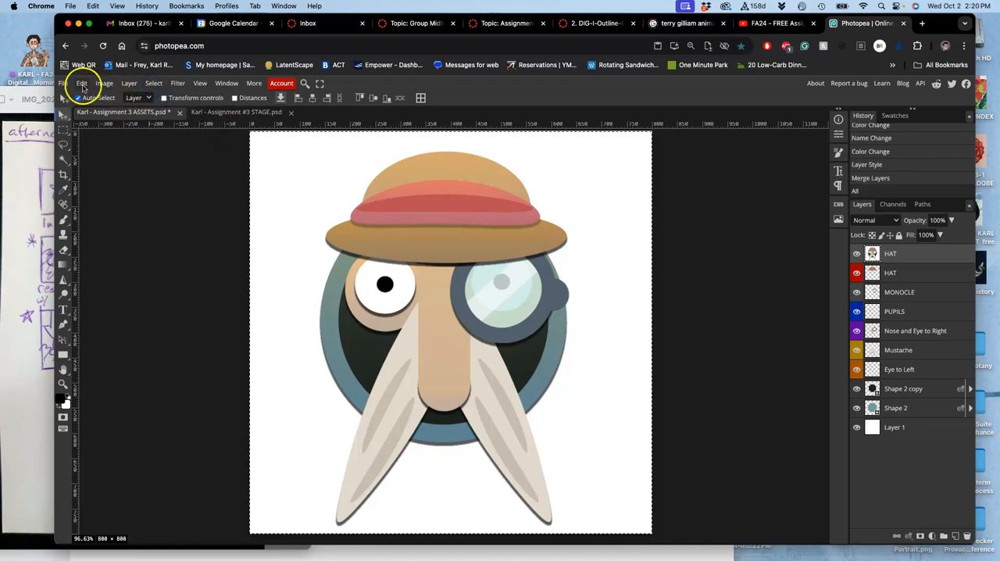
# Copy the merged character and paste it into the STAGE document
pyautogui.click(81, 83)
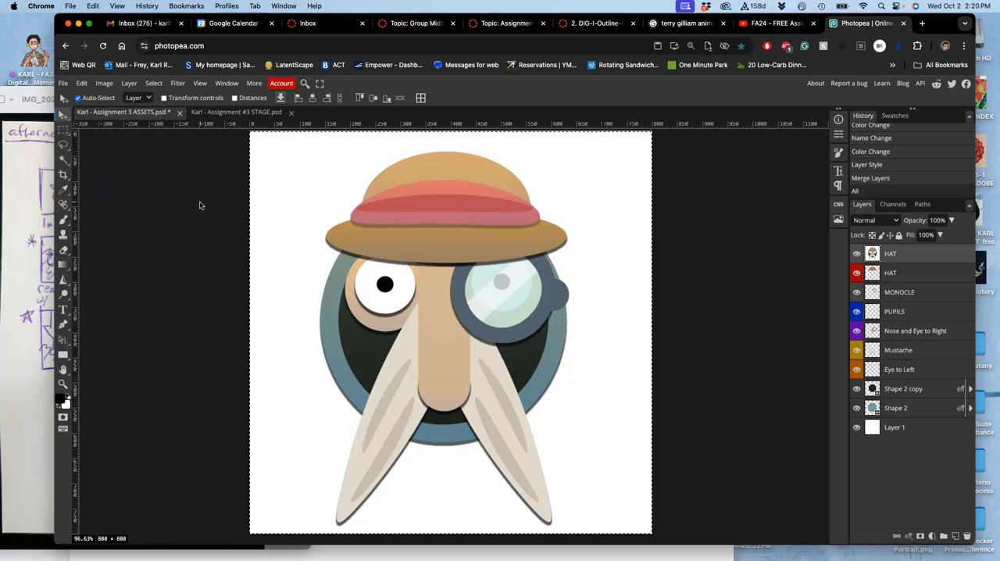
pyautogui.click(236, 112)
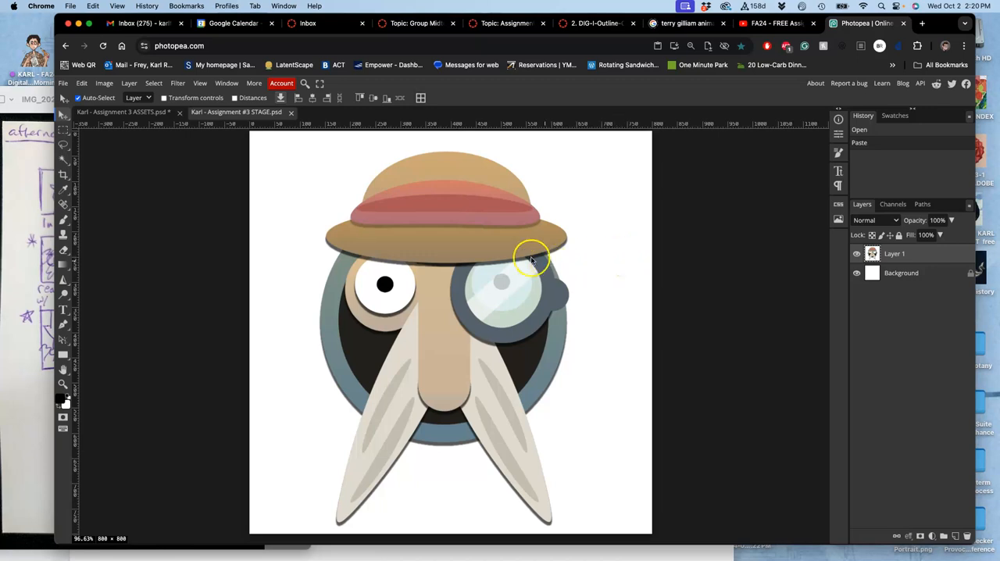
pyautogui.click(92, 84)
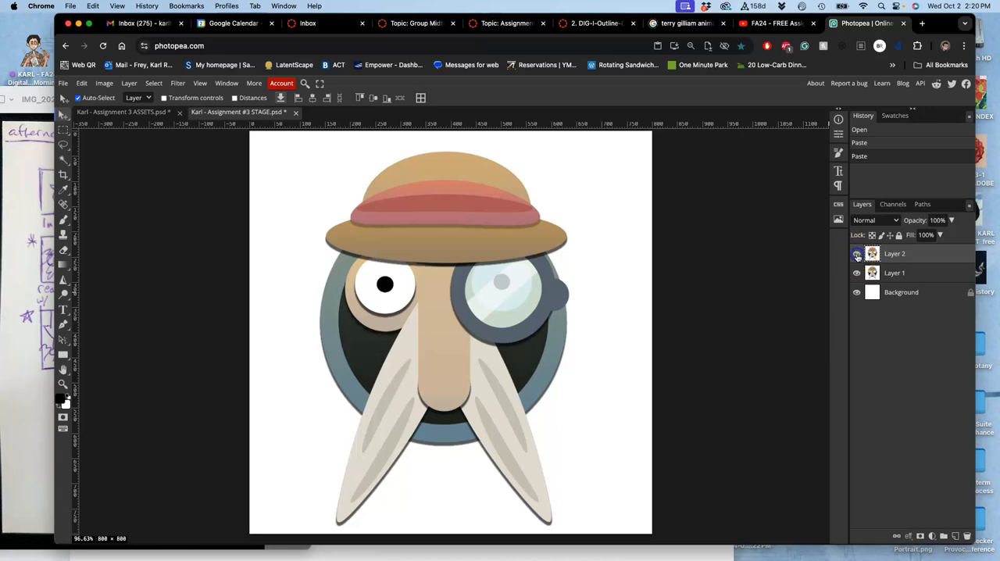
# Delete the duplicate pasted character layer, keeping one copy above the background
pyautogui.click(893, 273)
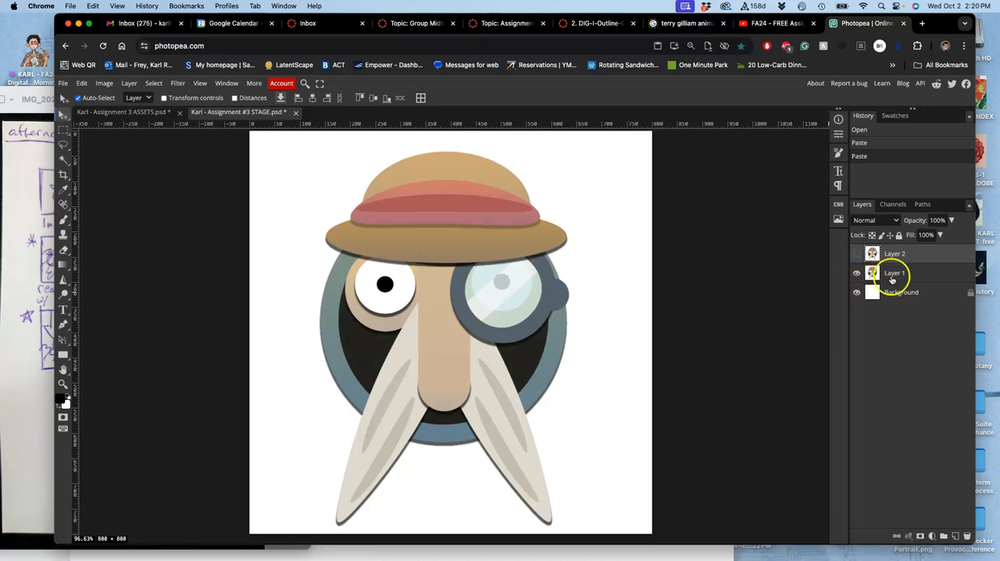
pyautogui.click(894, 272)
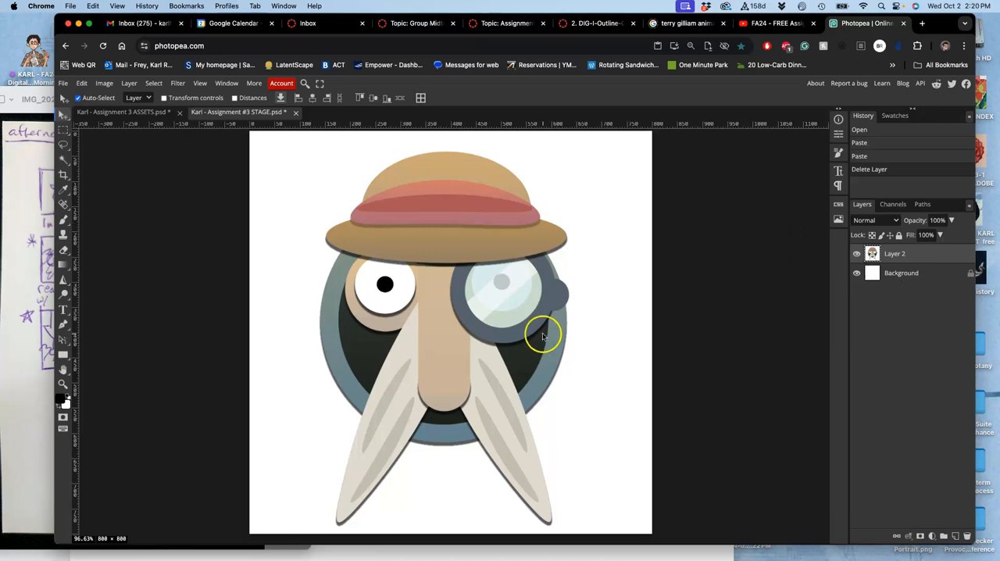
pyautogui.click(856, 258)
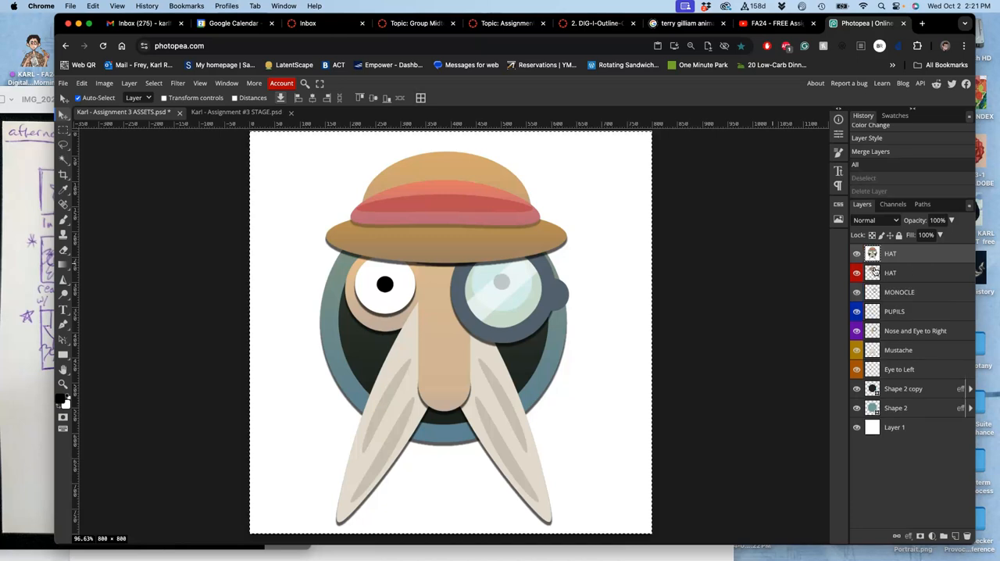
pyautogui.moveTo(648, 246)
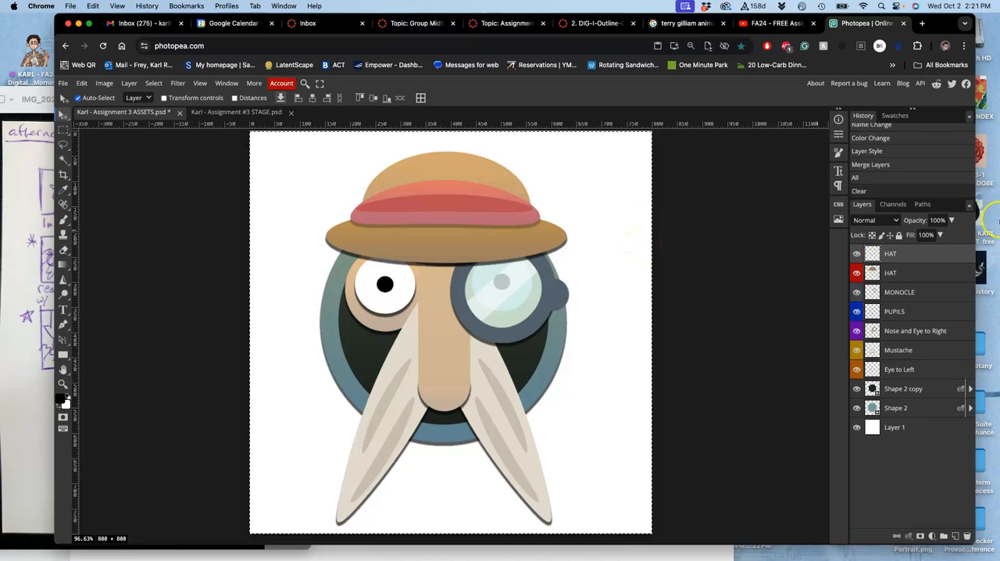
# Select the temporary merged HAT layer in ASSETS and delete it
pyautogui.click(891, 253)
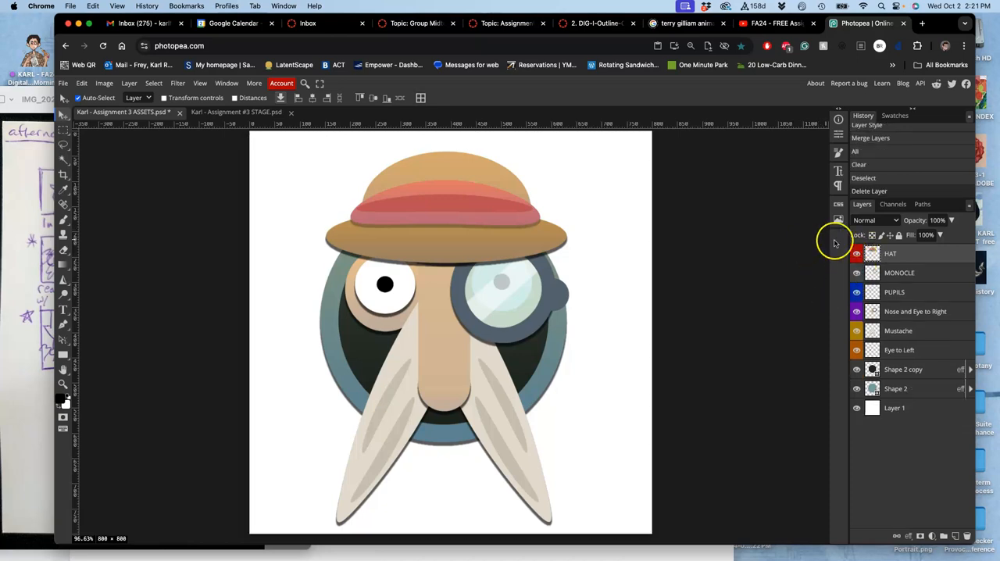
pyautogui.click(890, 253)
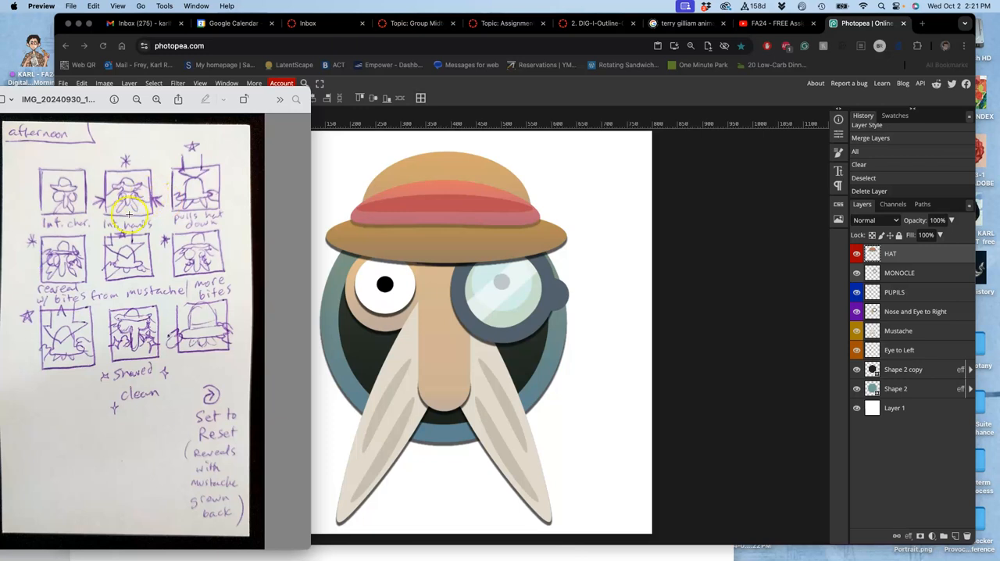
pyautogui.moveTo(337, 185)
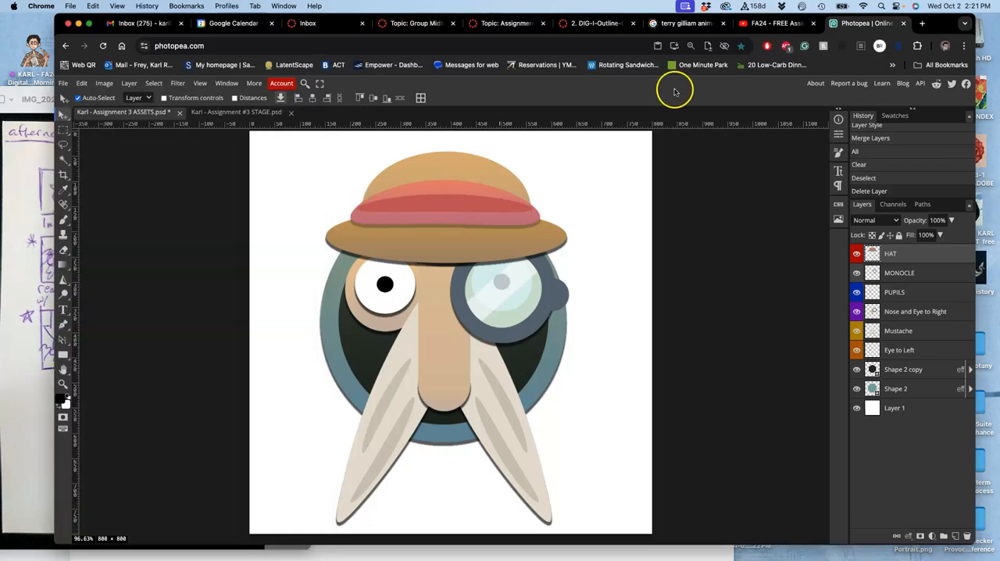
pyautogui.moveTo(921, 22)
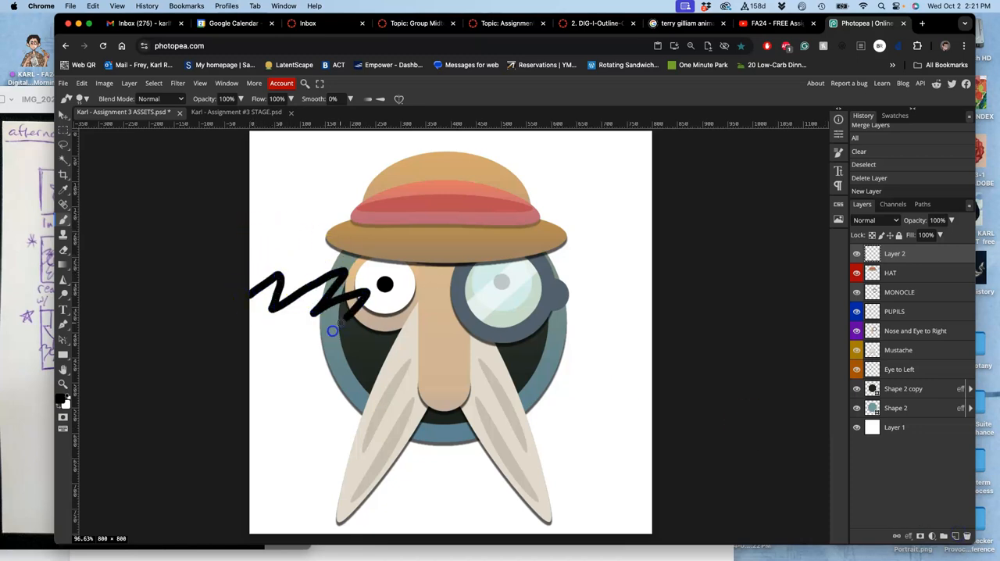
# Sketch fingers toward the left eye, the left arm, and right-hand fingers beside the monocle
pyautogui.moveTo(352, 320); pyautogui.dragTo(246, 418)
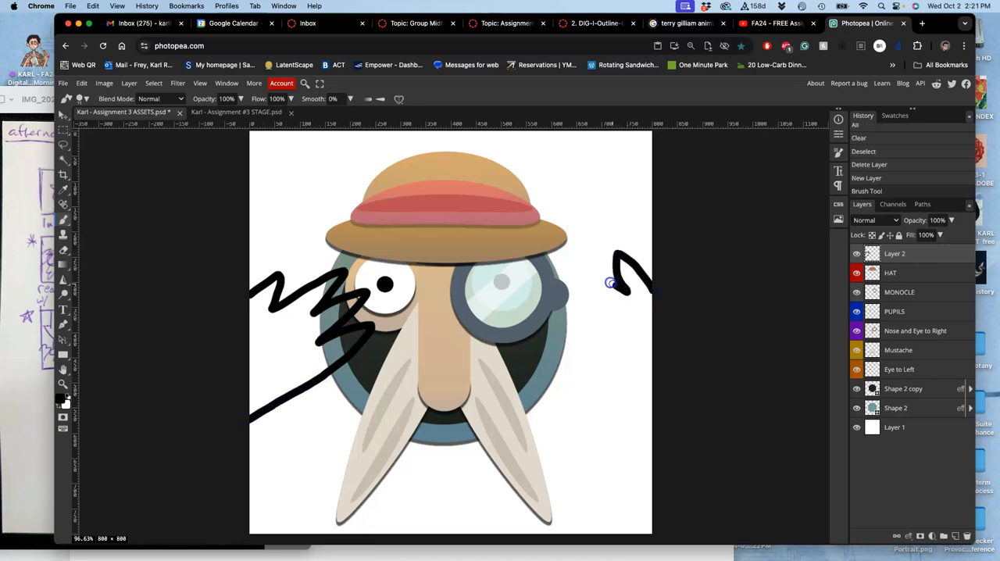
pyautogui.moveTo(613, 283); pyautogui.dragTo(549, 344)
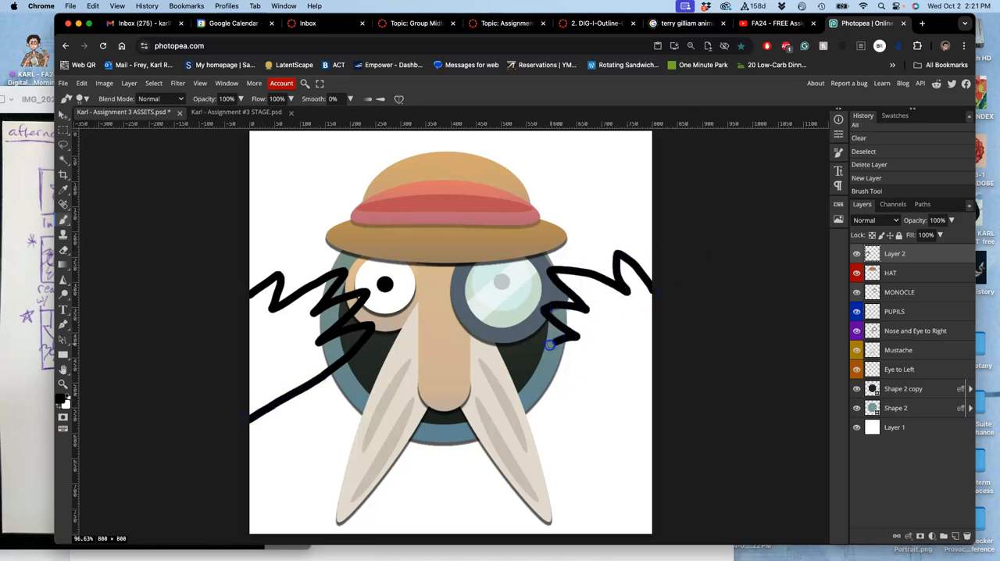
pyautogui.moveTo(547, 344); pyautogui.dragTo(664, 386)
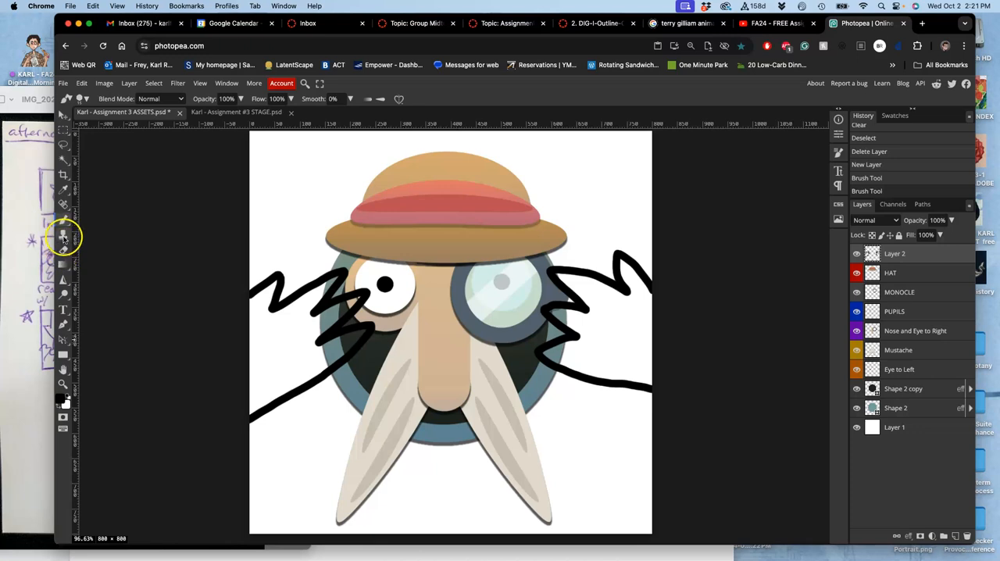
# Pick a fill tool for the sketched hands, then choose the Move tool
pyautogui.click(64, 237)
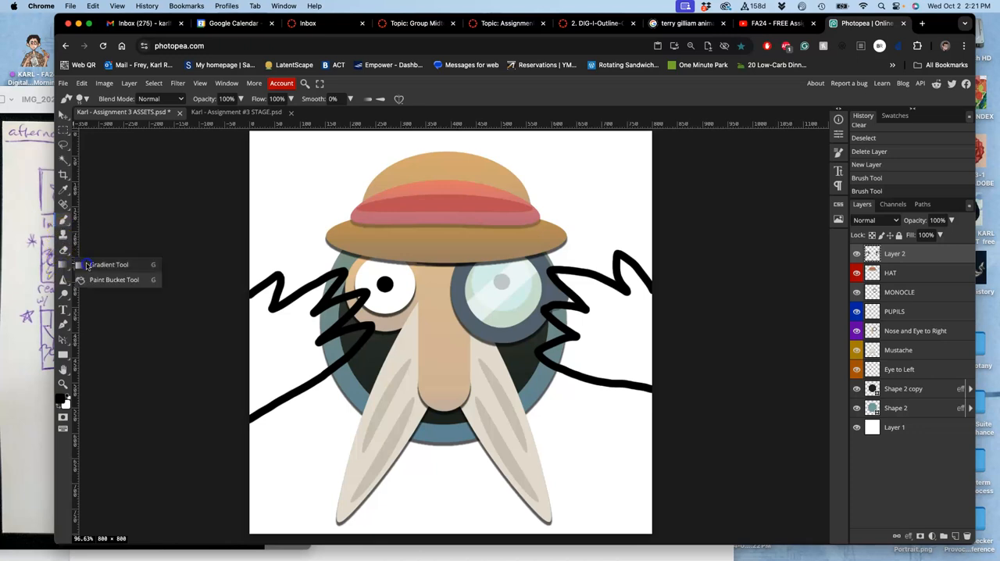
pyautogui.click(114, 280)
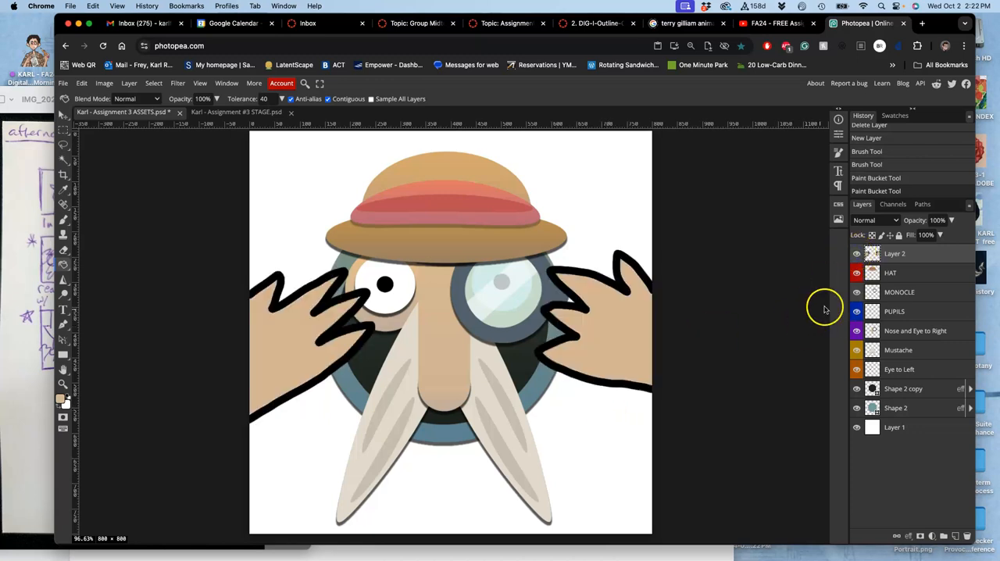
pyautogui.click(63, 114)
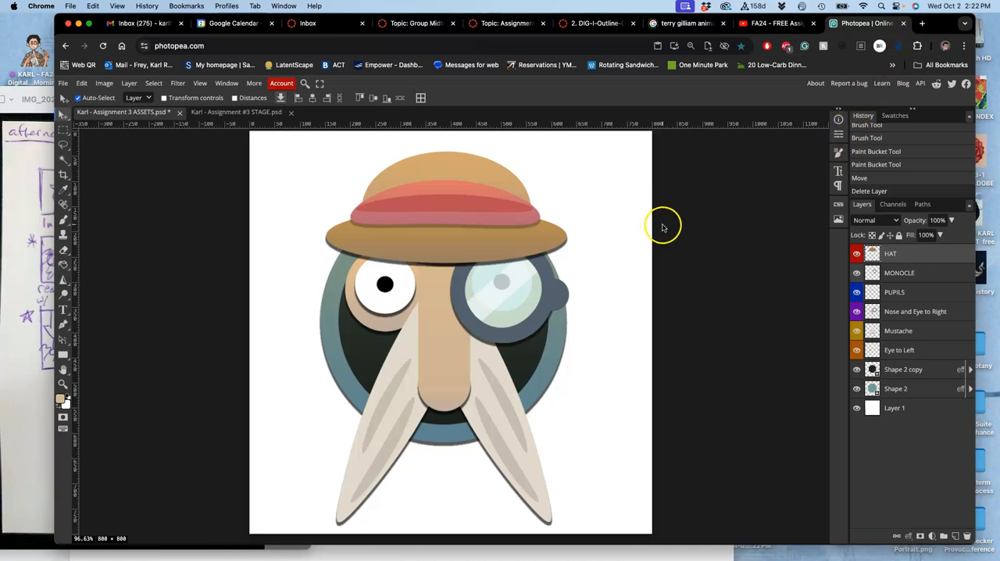
# Open a new Chrome tab and go to pixabay.com
pyautogui.click(921, 23)
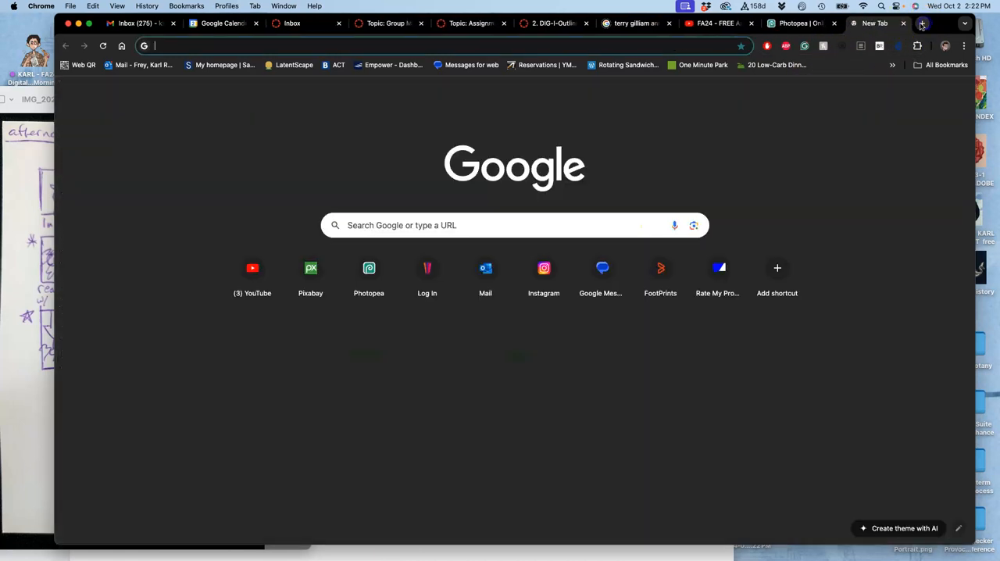
pyautogui.write('pixabay.com')
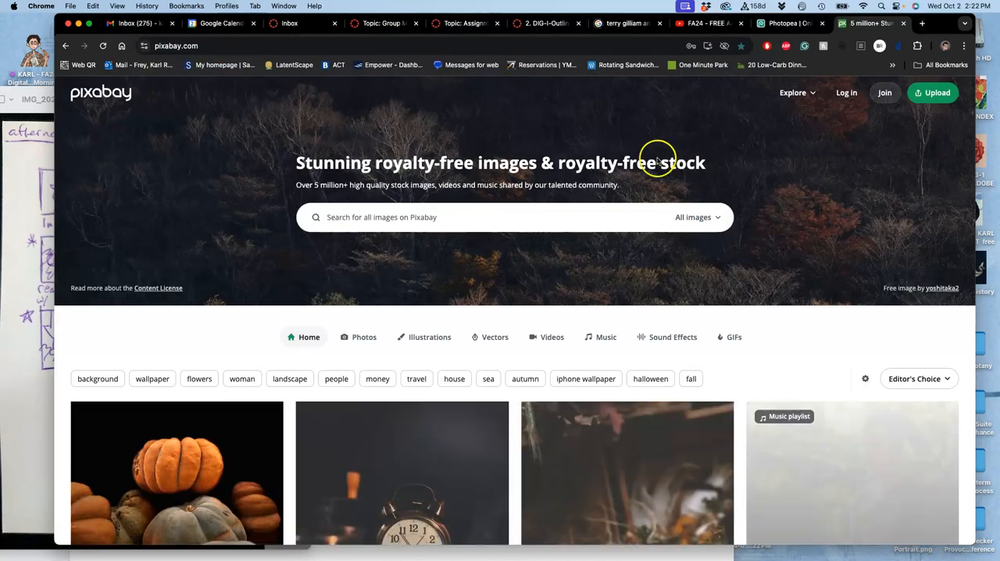
# Search Pixabay for 'hands' and open the open-palm photo in a new tab
pyautogui.click(484, 217)
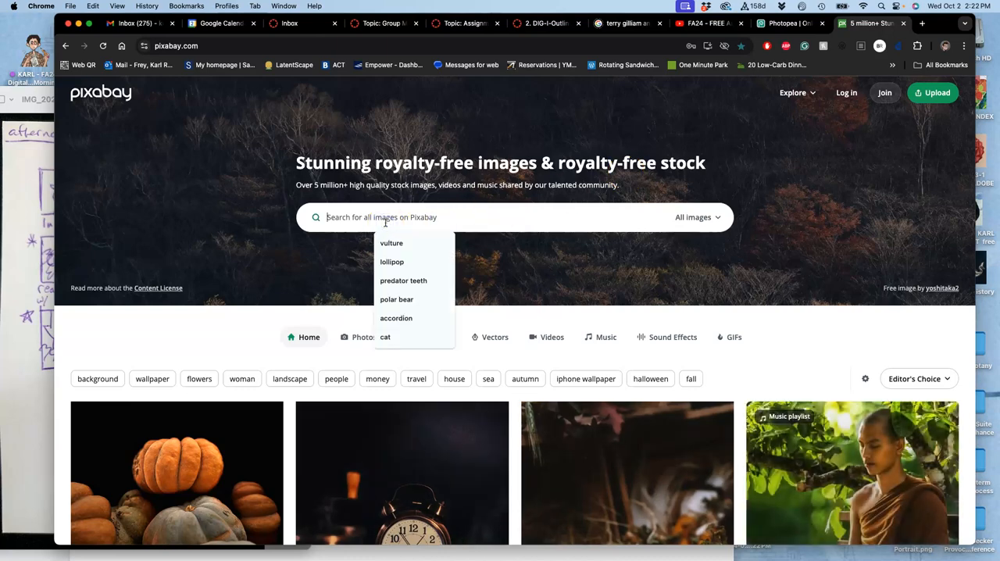
pyautogui.write('hands')
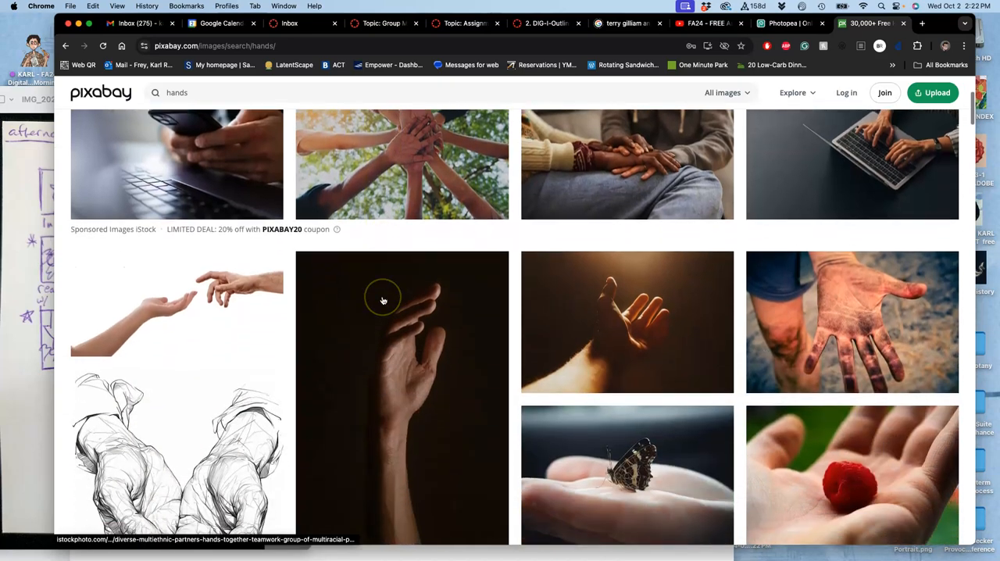
pyautogui.scroll(-3)
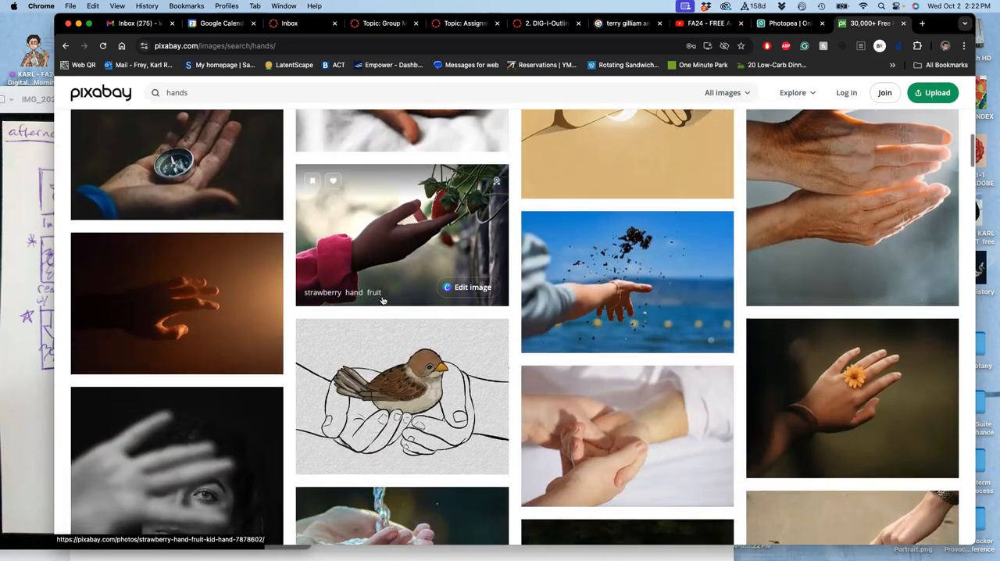
pyautogui.scroll(-3)
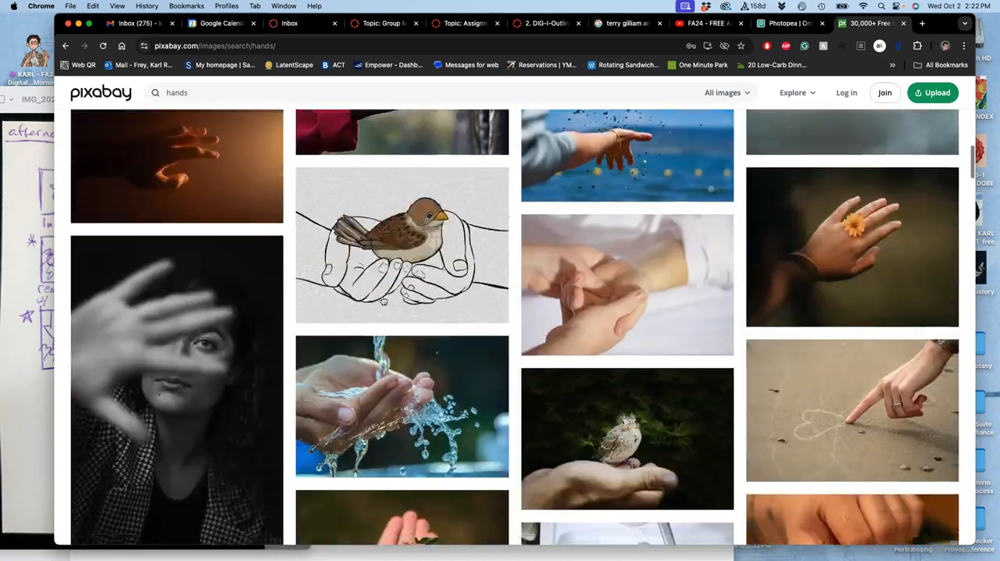
pyautogui.scroll(-3)
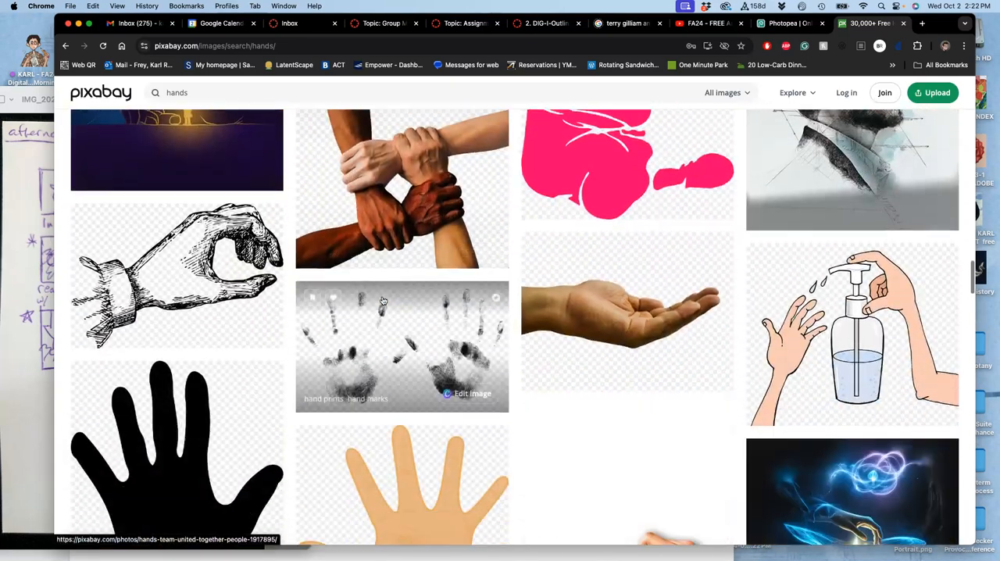
pyautogui.scroll(-3)
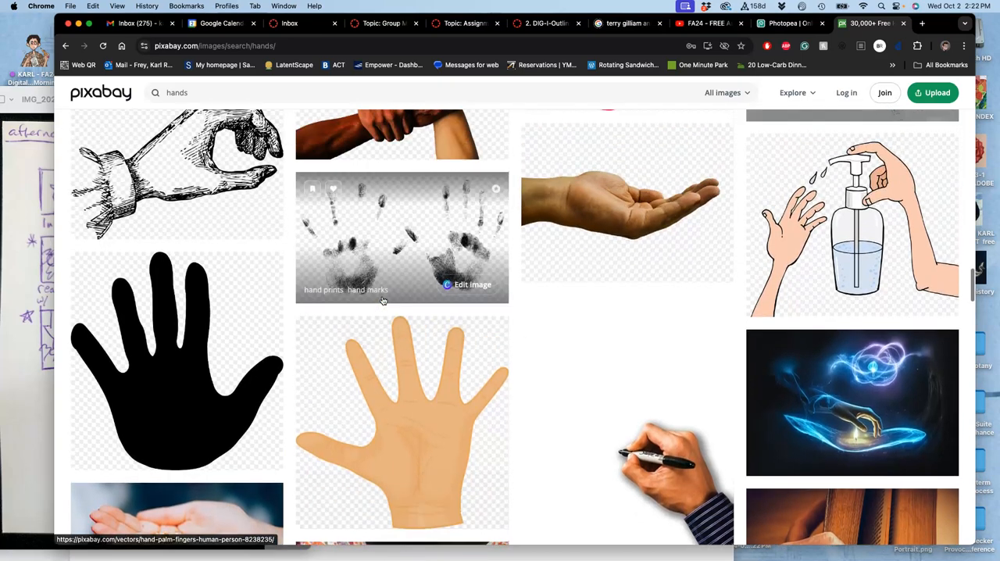
pyautogui.rightClick(624, 203)
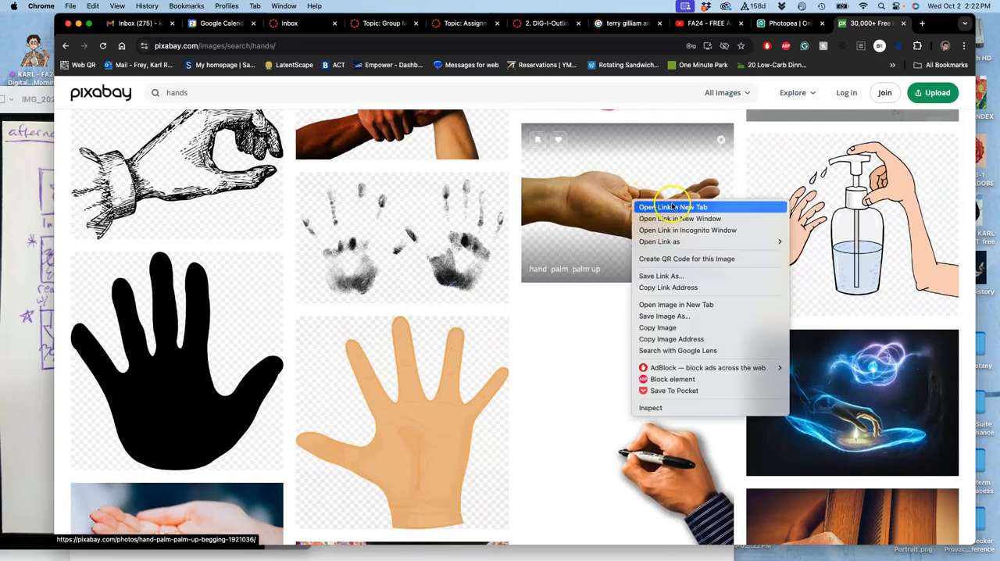
pyautogui.click(673, 207)
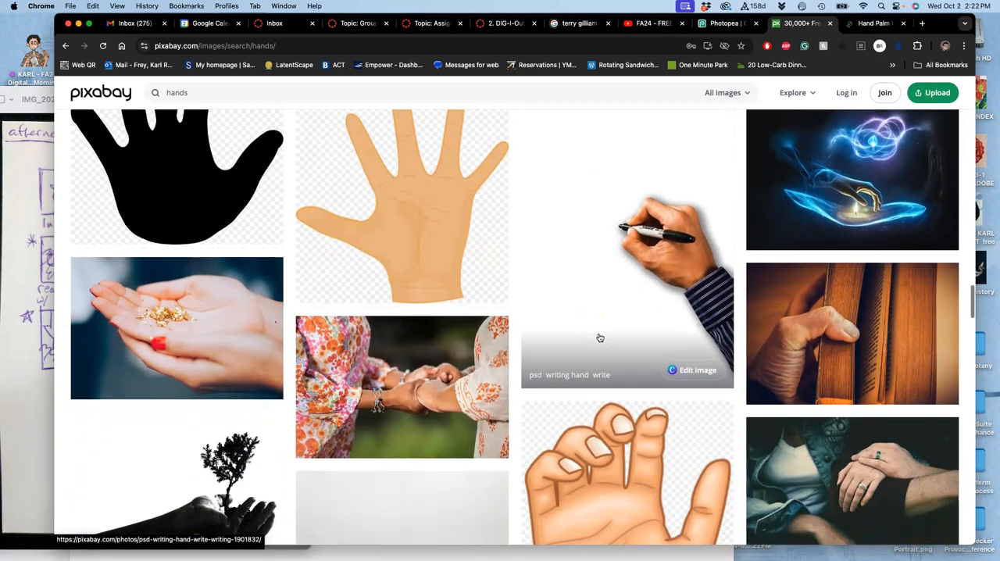
# Scroll further through the hand results and bring up the vintage hand drawing's link options
pyautogui.scroll(-3)
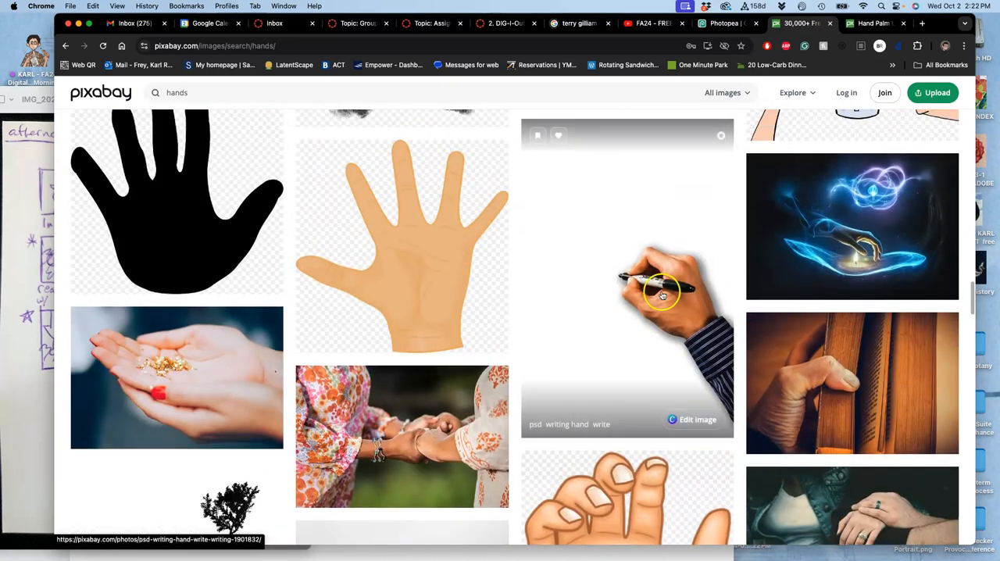
pyautogui.scroll(-3)
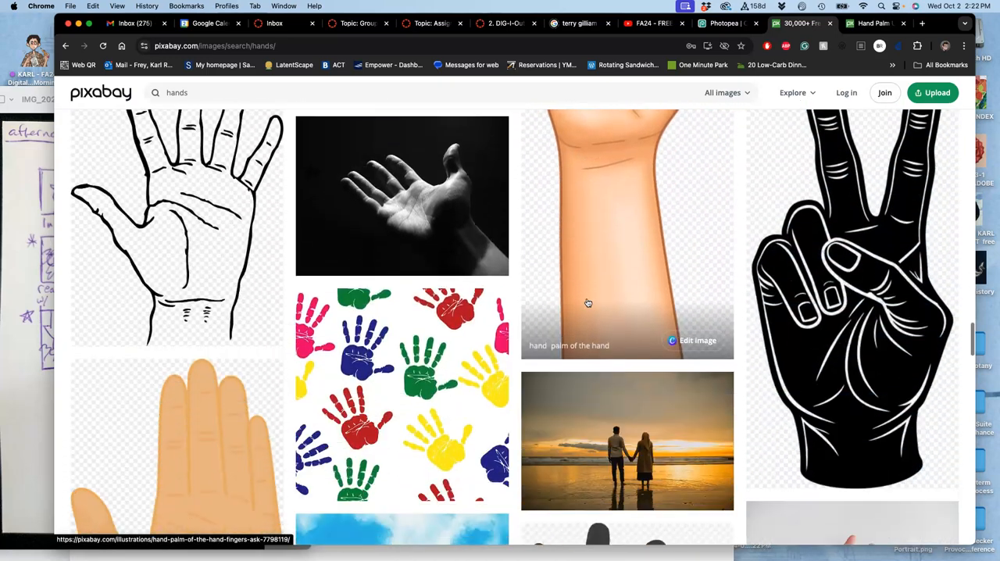
pyautogui.scroll(-3)
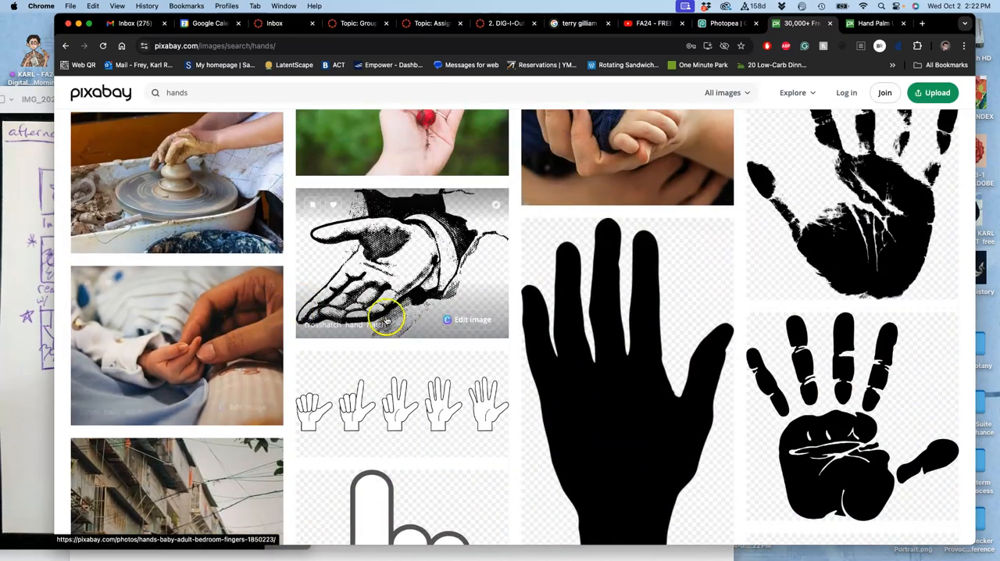
pyautogui.scroll(-3)
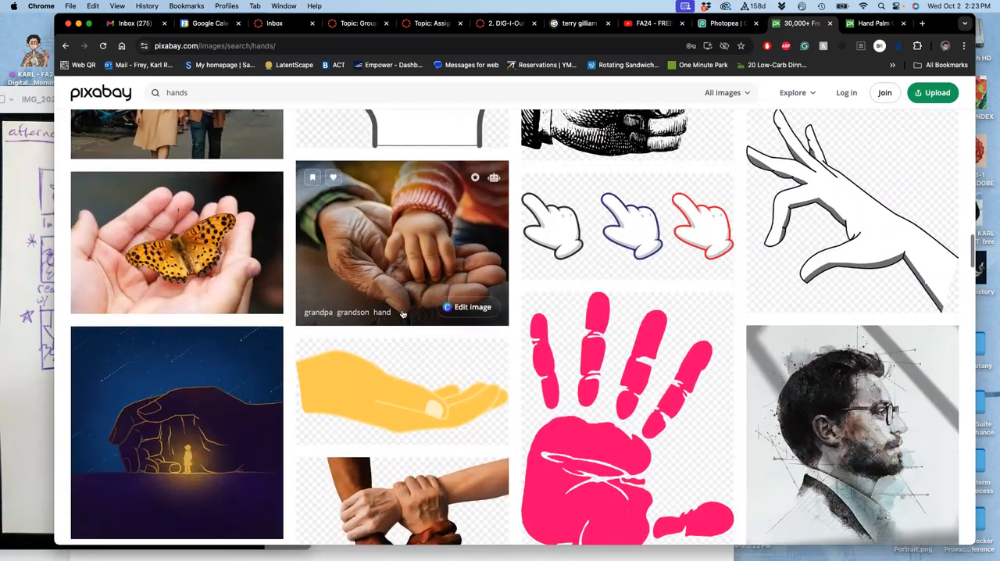
pyautogui.scroll(-3)
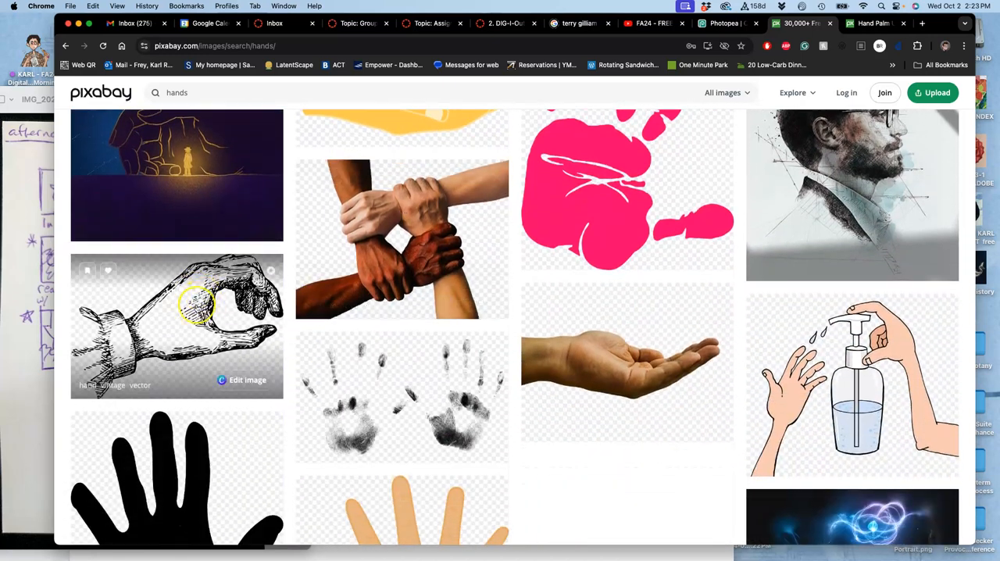
pyautogui.moveTo(178, 335)
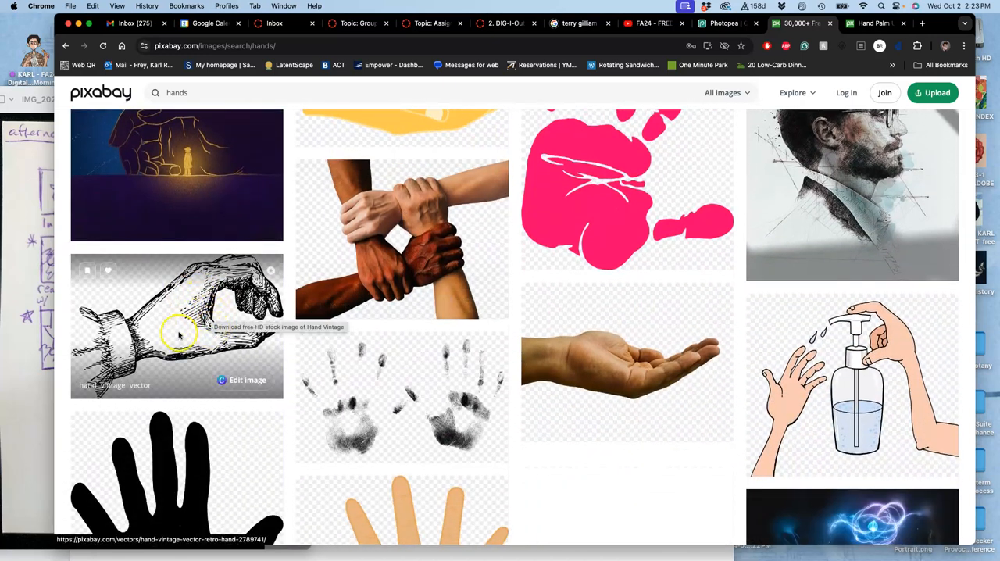
pyautogui.rightClick(180, 328)
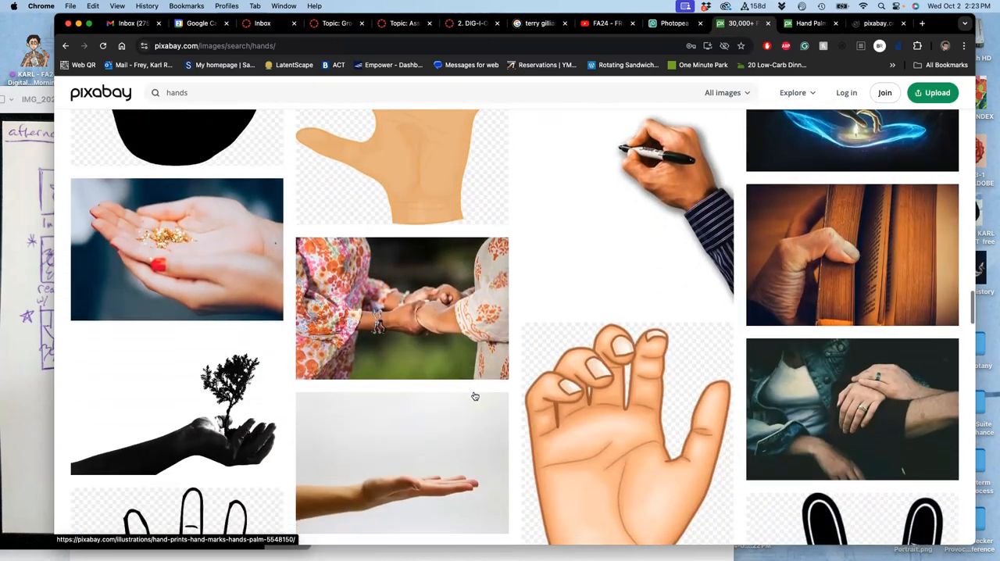
pyautogui.scroll(-3)
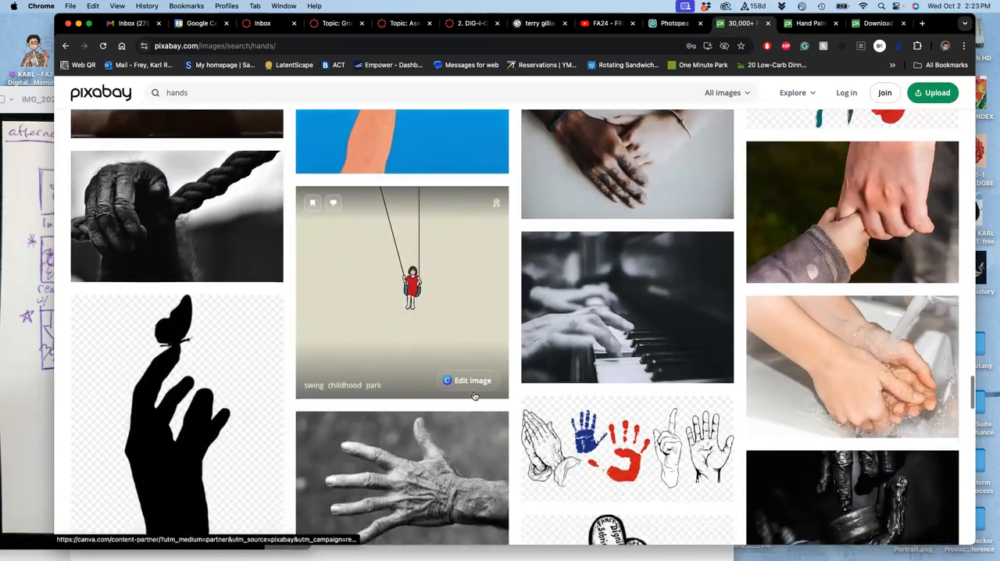
pyautogui.scroll(-3)
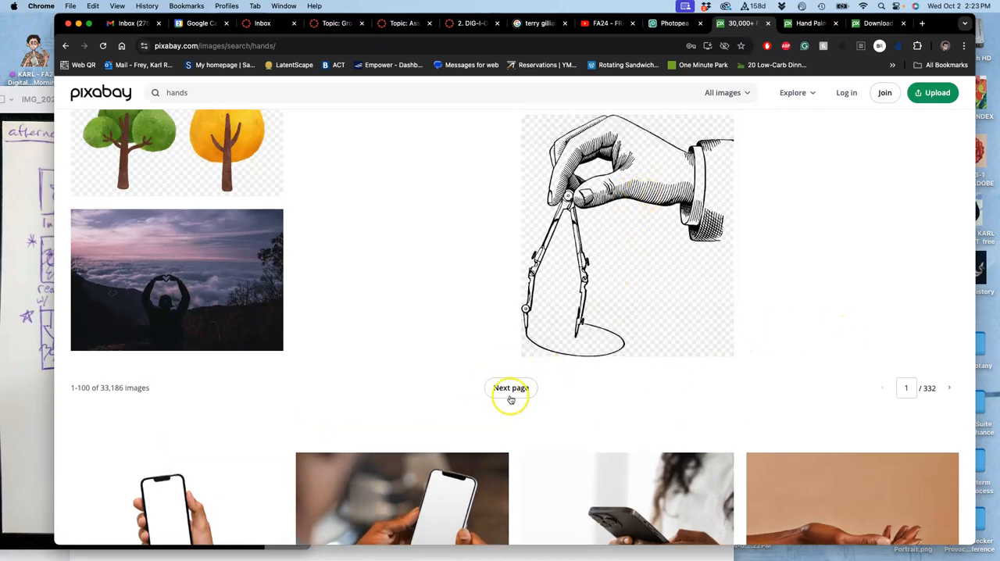
# Browse through the second page of hand search results
pyautogui.click(511, 388)
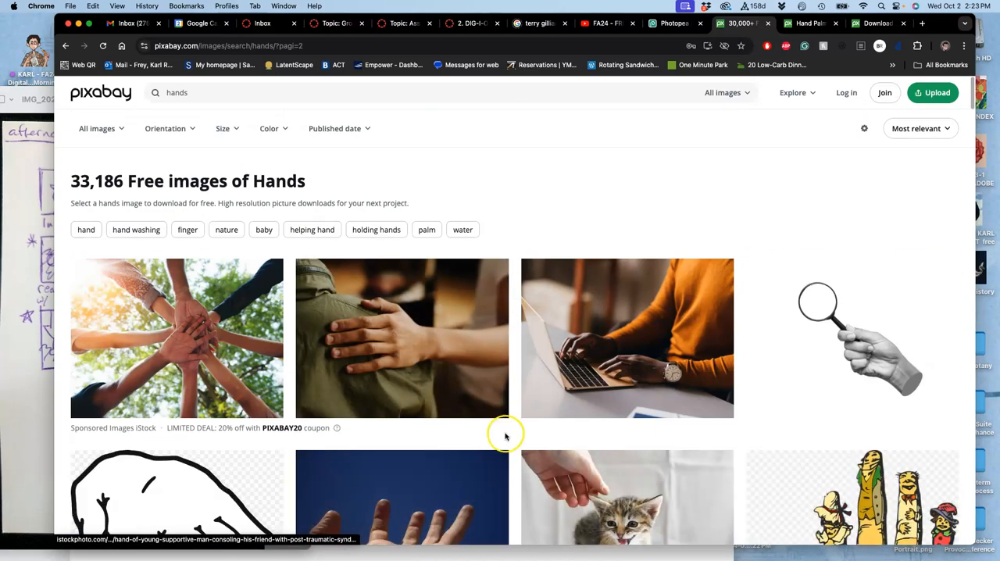
pyautogui.scroll(-3)
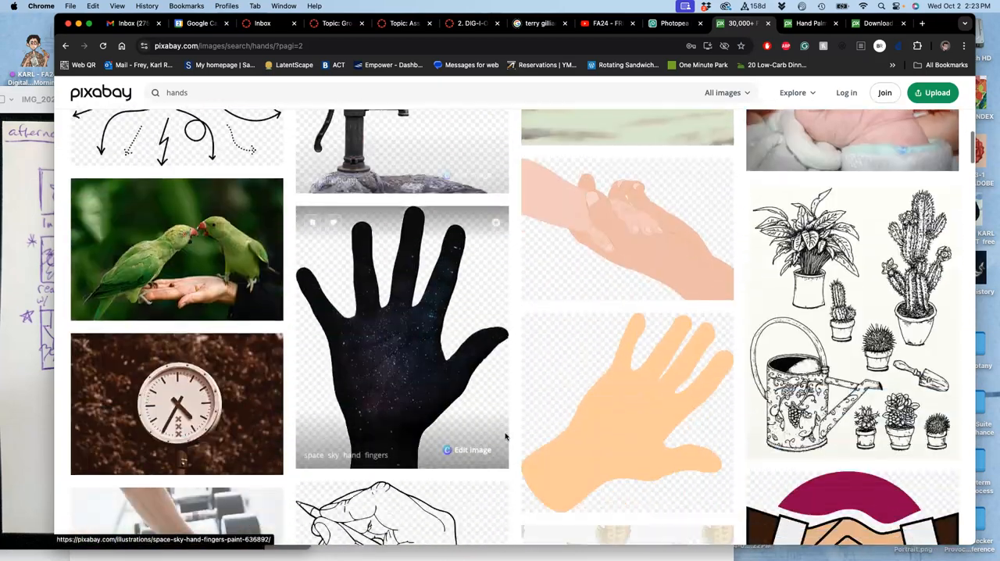
pyautogui.scroll(-3)
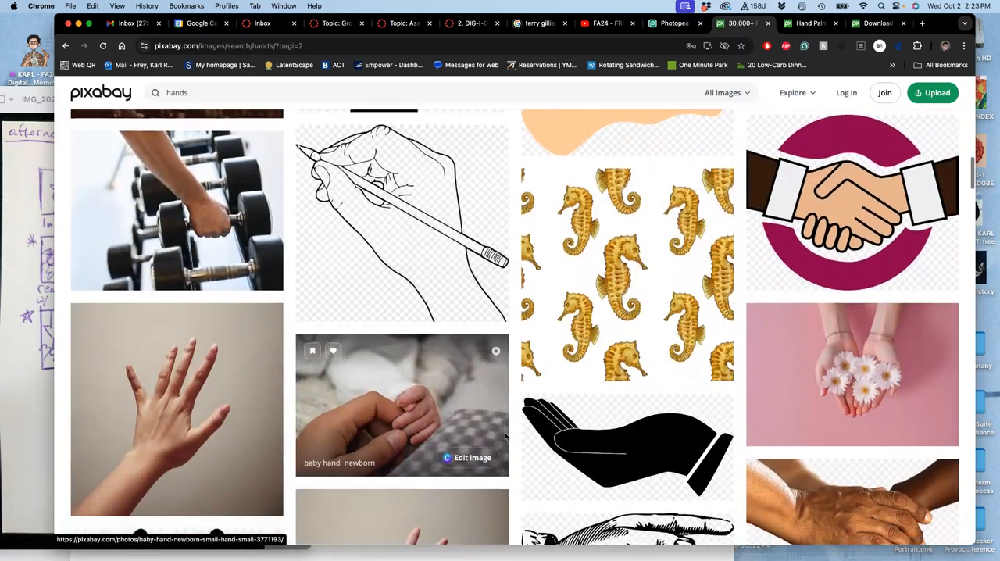
pyautogui.scroll(-3)
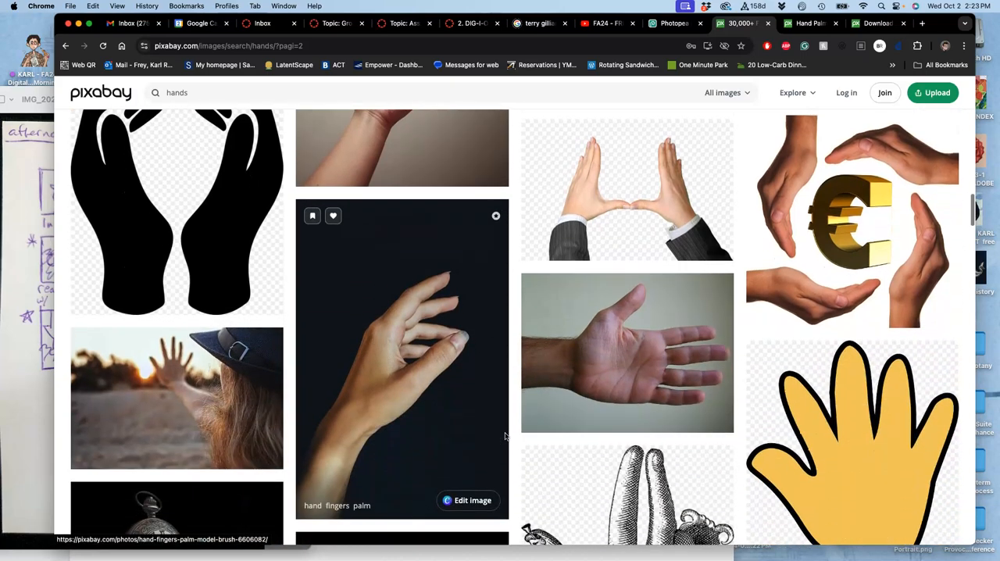
pyautogui.scroll(-3)
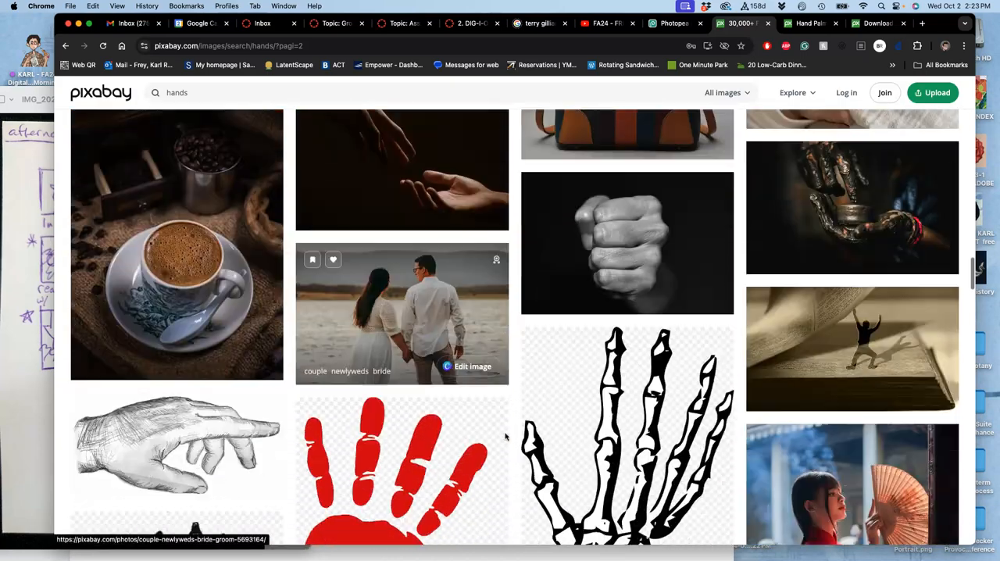
pyautogui.scroll(-3)
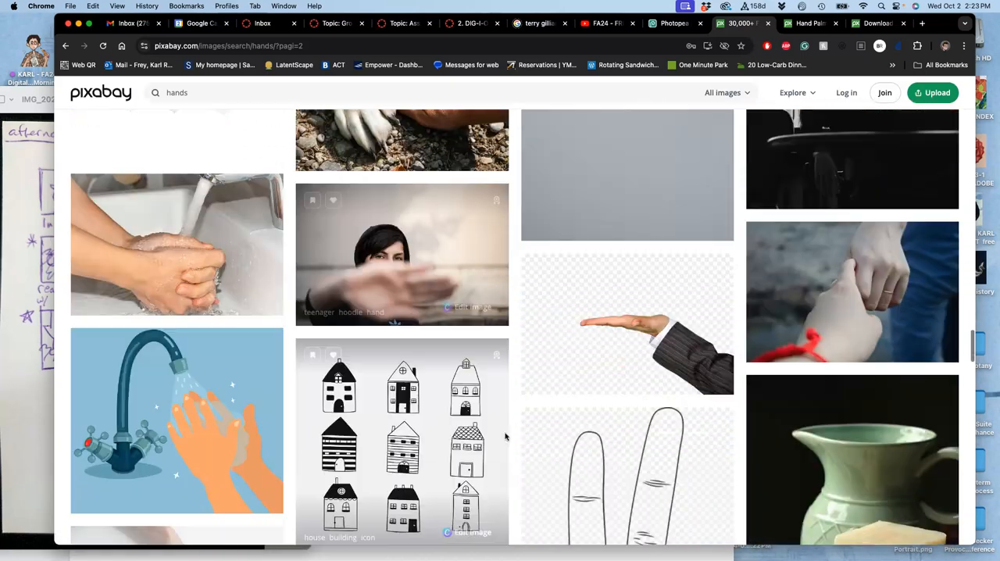
pyautogui.scroll(-3)
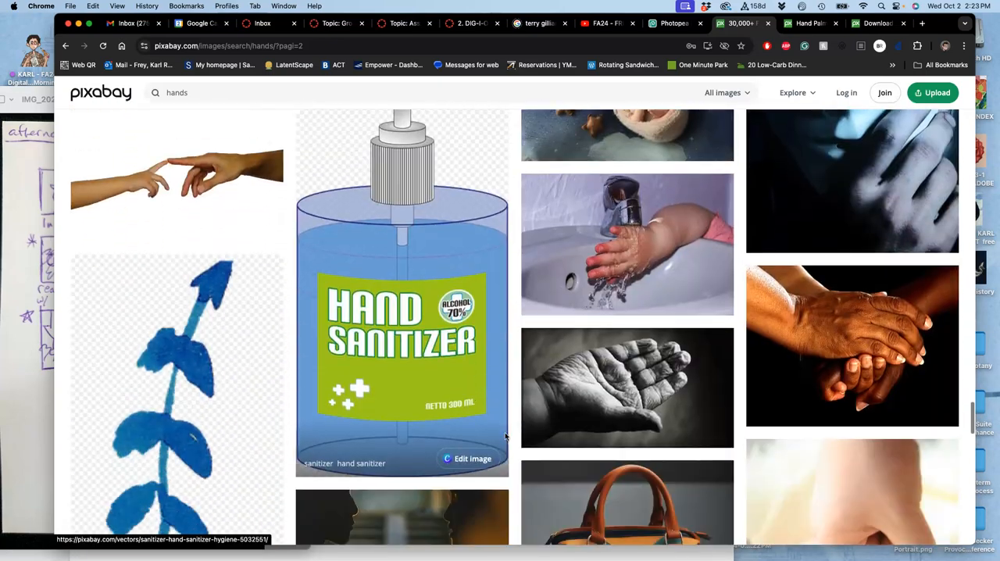
pyautogui.scroll(-3)
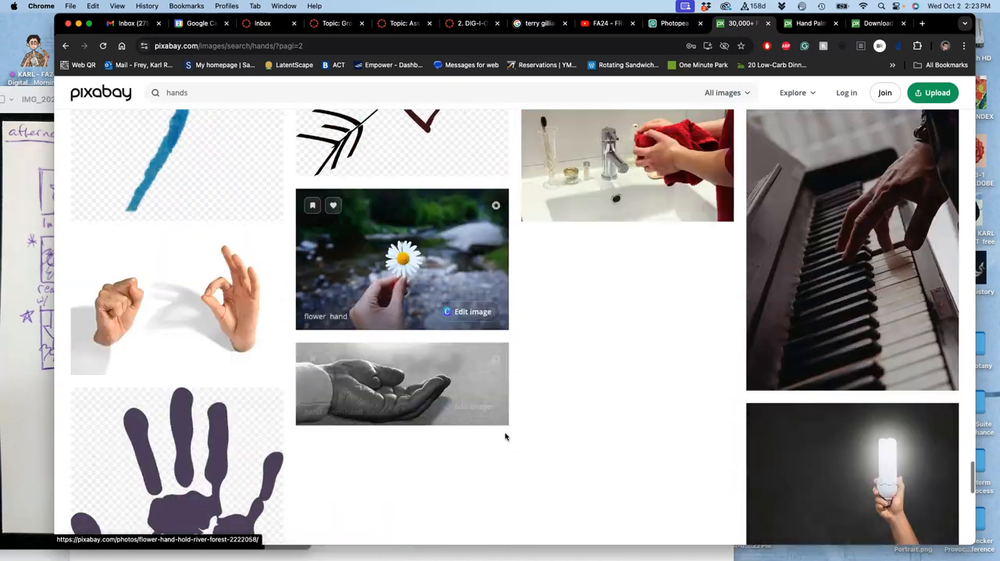
pyautogui.scroll(-3)
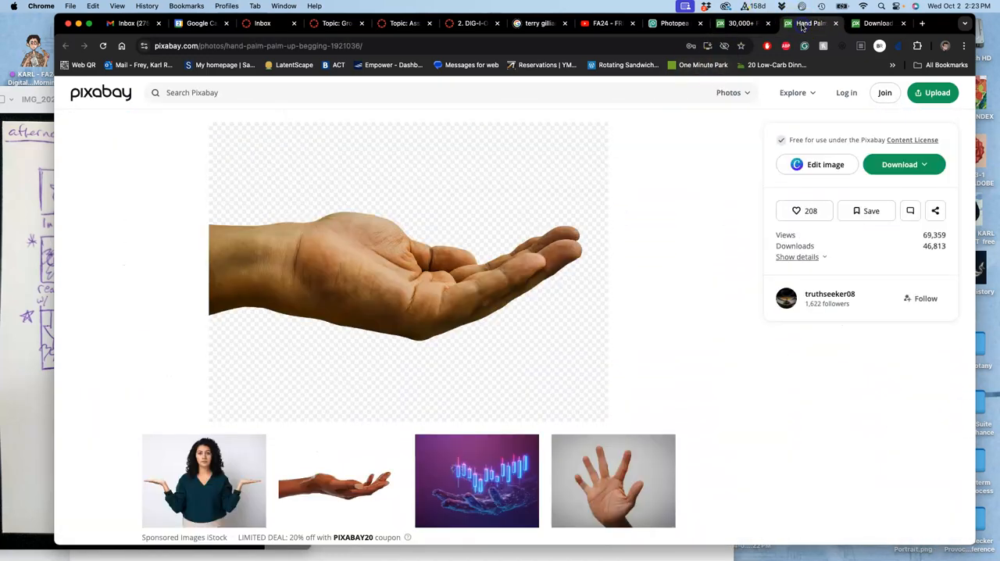
# Download the vintage pinching-hand drawing as a 1920×1308 PNG and return to Photopea
pyautogui.click(899, 164)
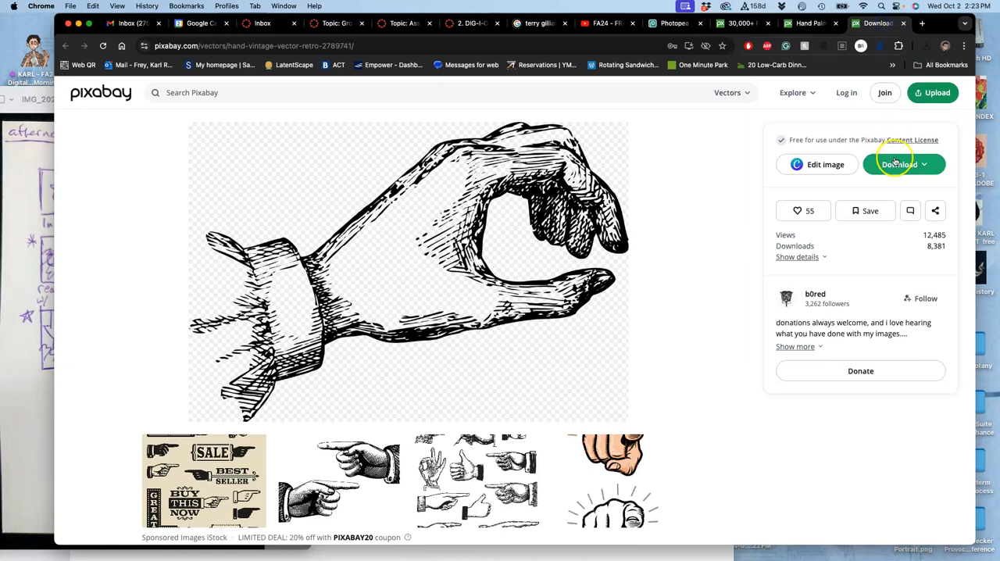
pyautogui.click(899, 164)
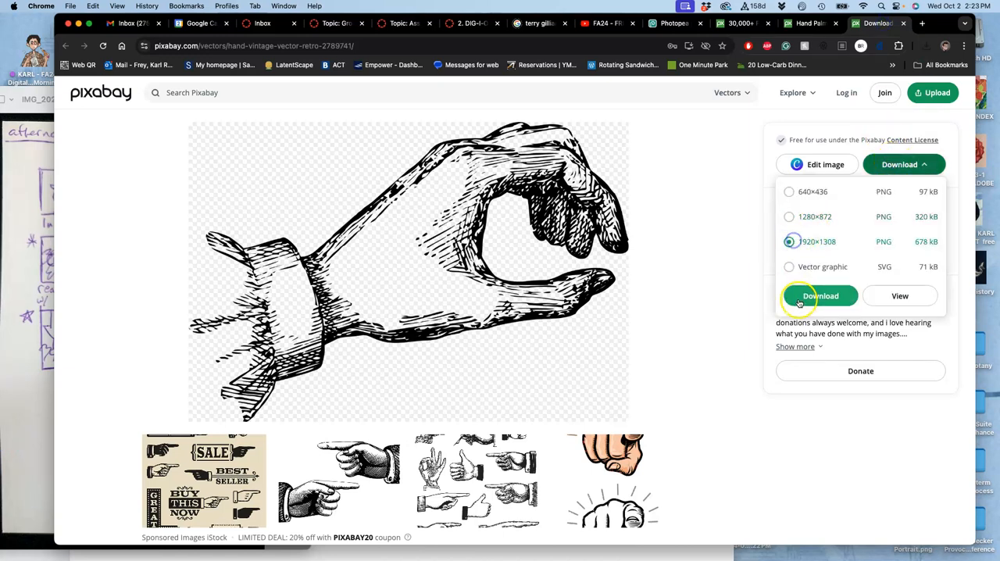
pyautogui.click(821, 296)
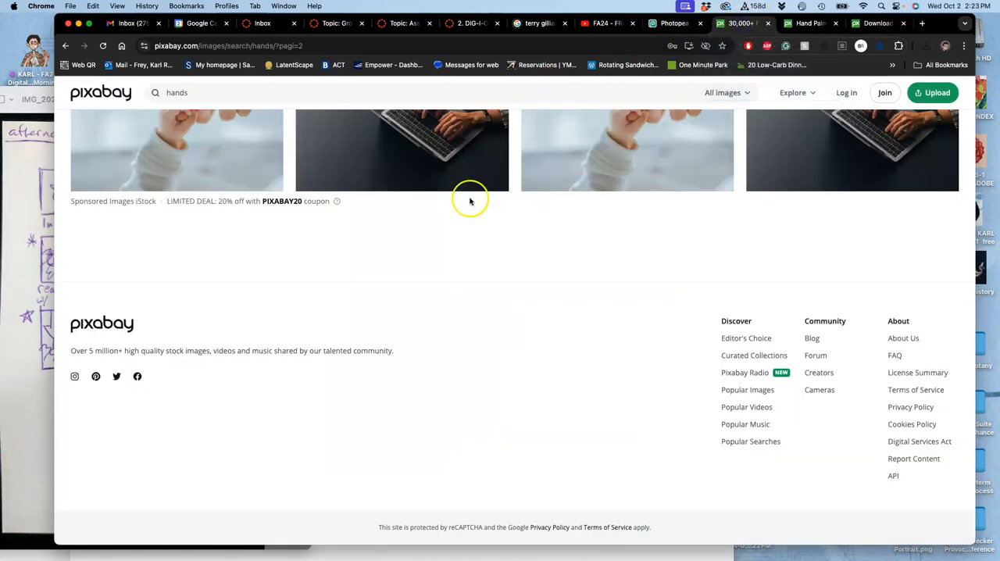
pyautogui.click(401, 150)
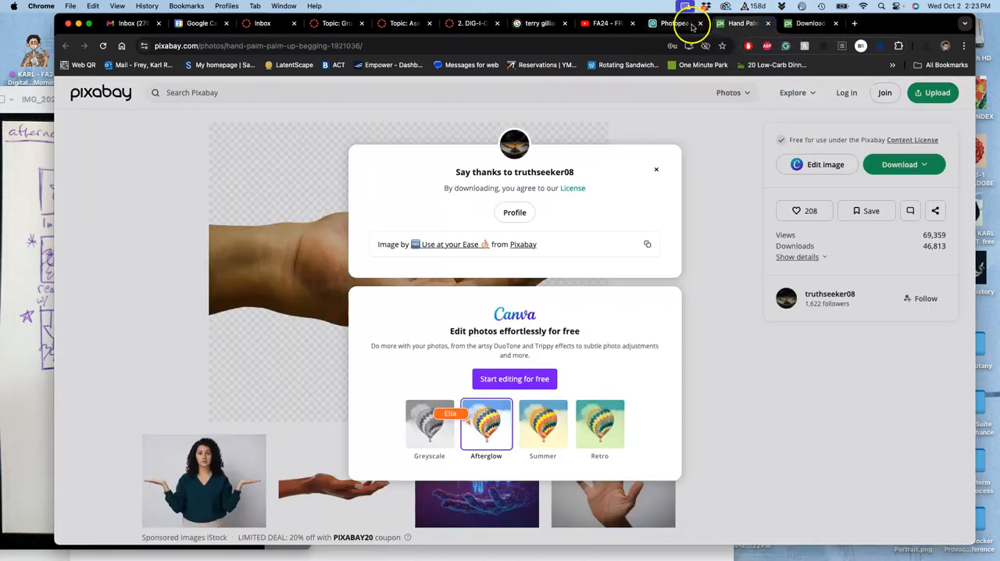
pyautogui.click(734, 22)
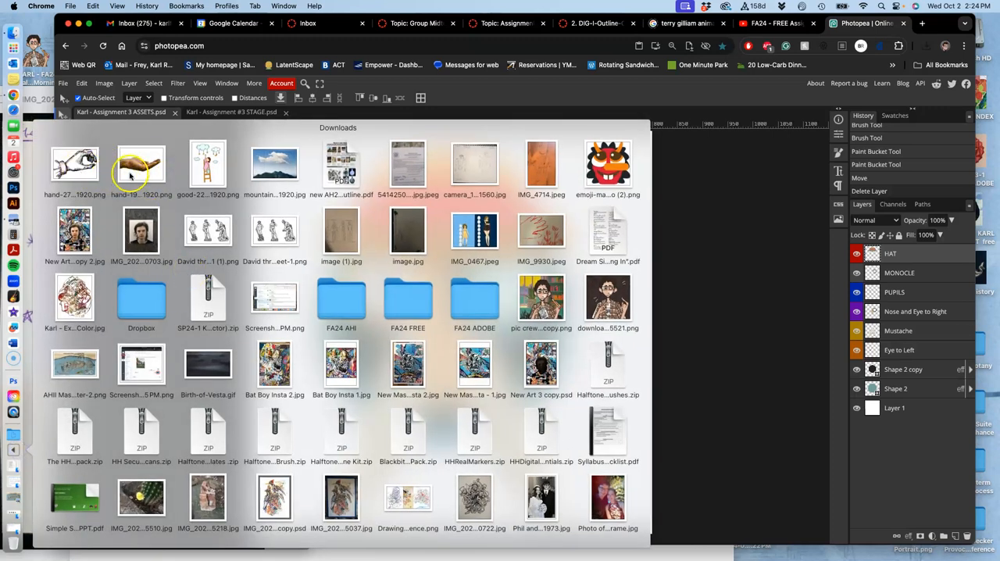
pyautogui.moveTo(107, 221)
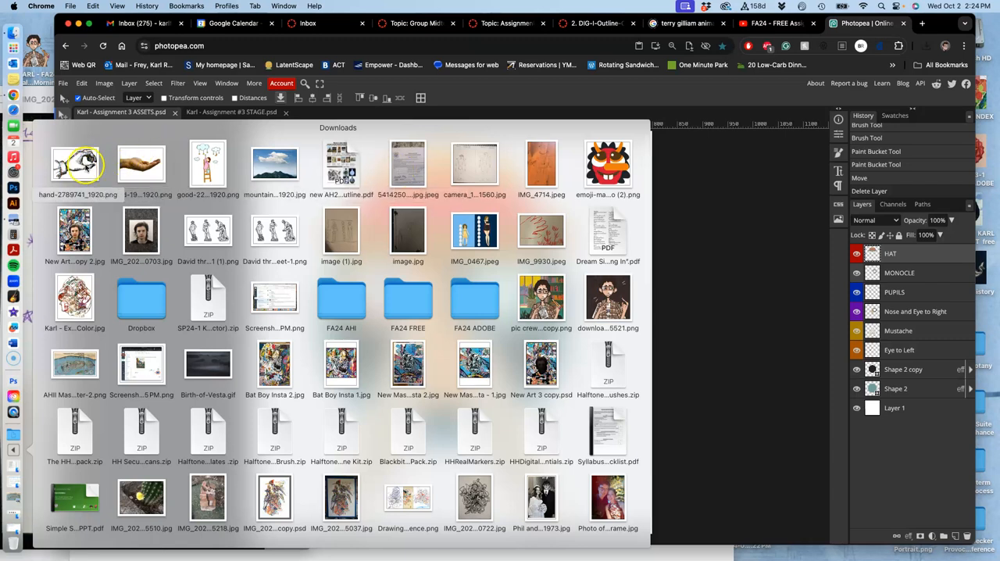
# Open the downloaded hand drawing, then navigate into Assign #3 > ASSETS
pyautogui.doubleClick(77, 163)
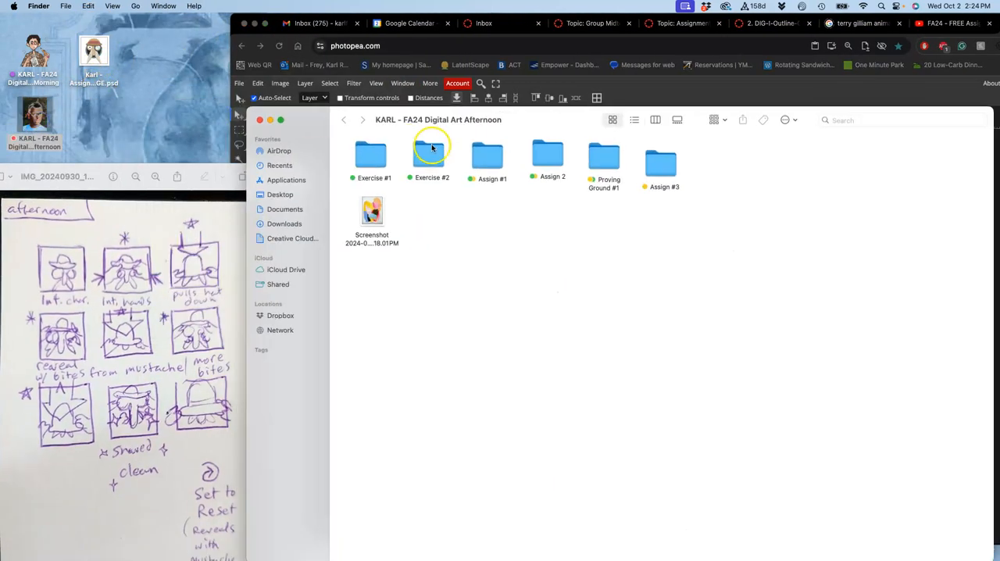
pyautogui.doubleClick(660, 164)
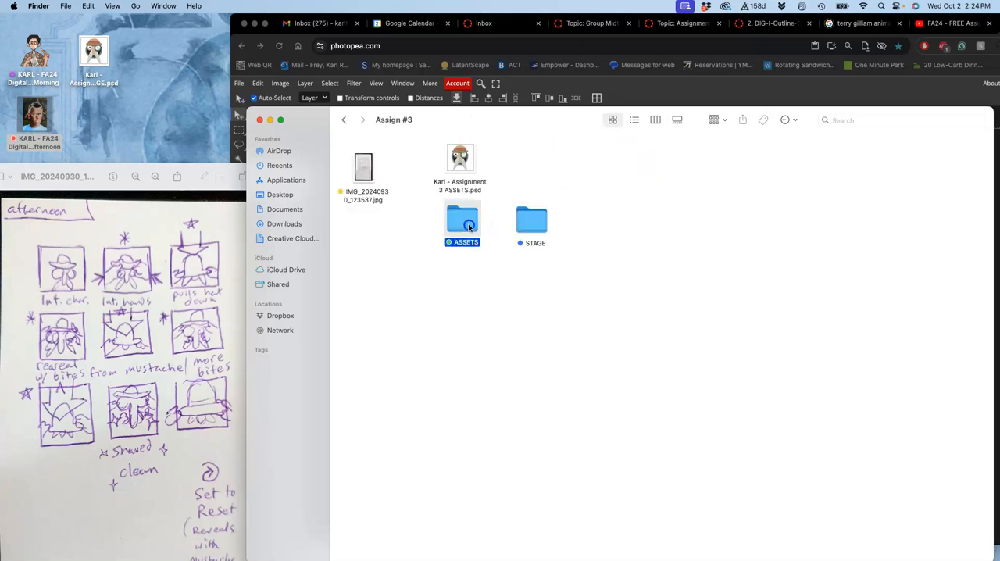
pyautogui.doubleClick(461, 219)
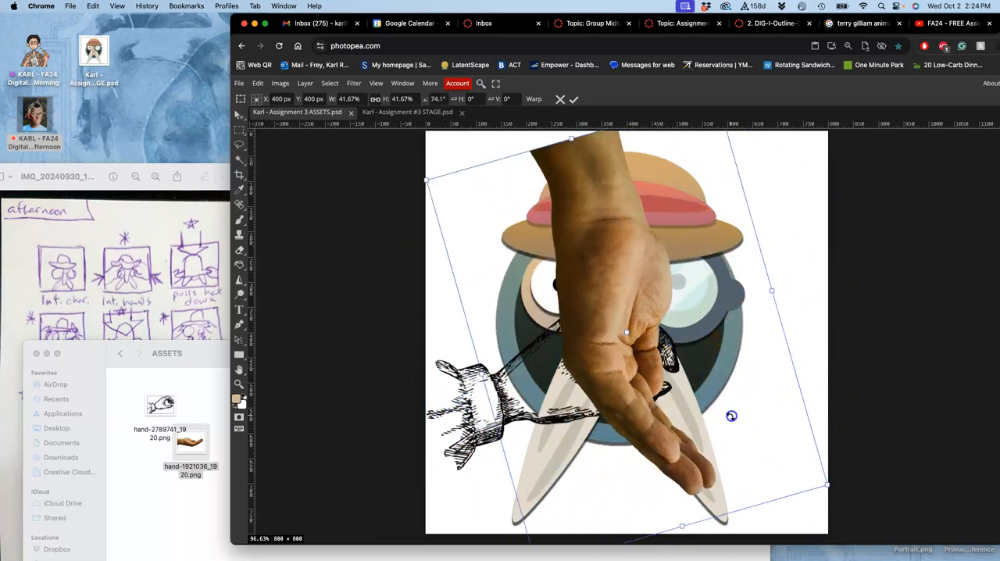
# Rotate the palm photo hand and select its fingers over the hat brim
pyautogui.moveTo(732, 415); pyautogui.dragTo(485, 345)
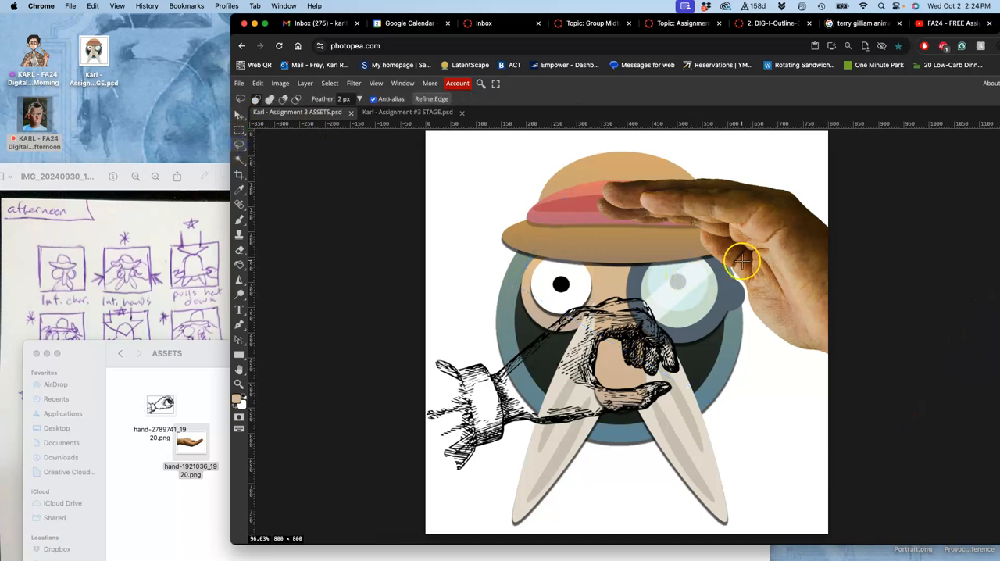
pyautogui.moveTo(703, 231)
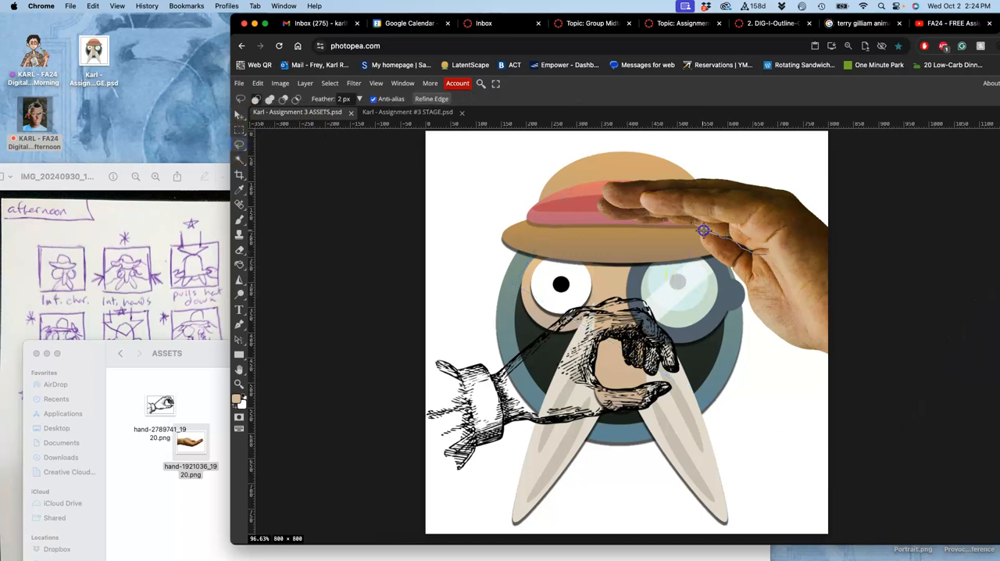
pyautogui.moveTo(703, 230); pyautogui.dragTo(797, 260)
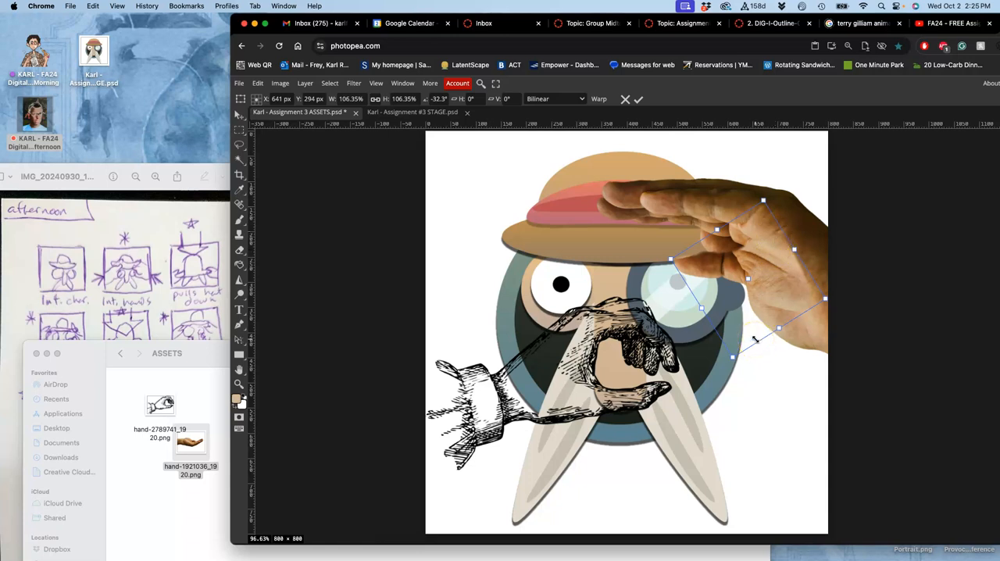
pyautogui.moveTo(765, 273)
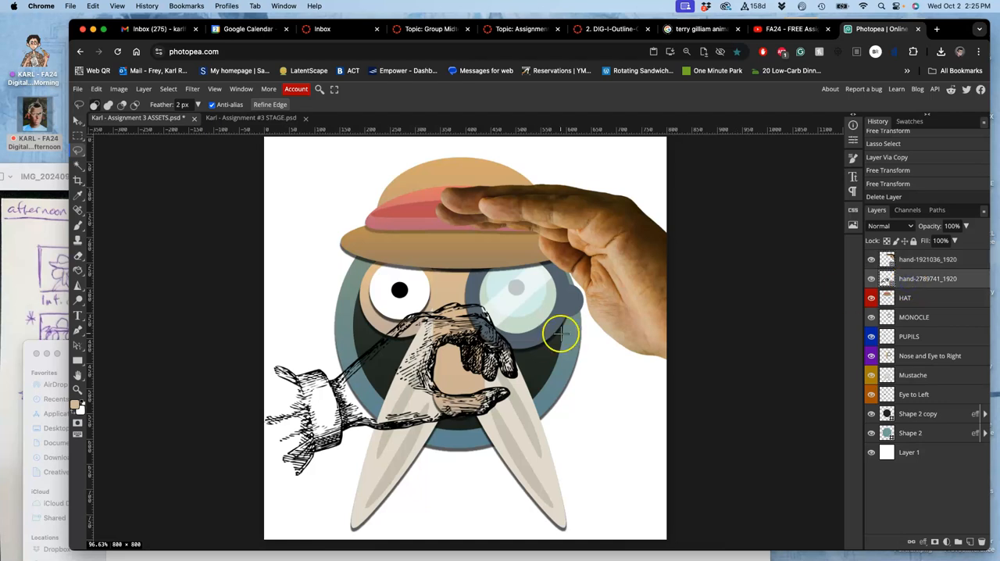
# Rasterize the hand drawing layer and flip the photo hand layer
pyautogui.rightClick(928, 278)
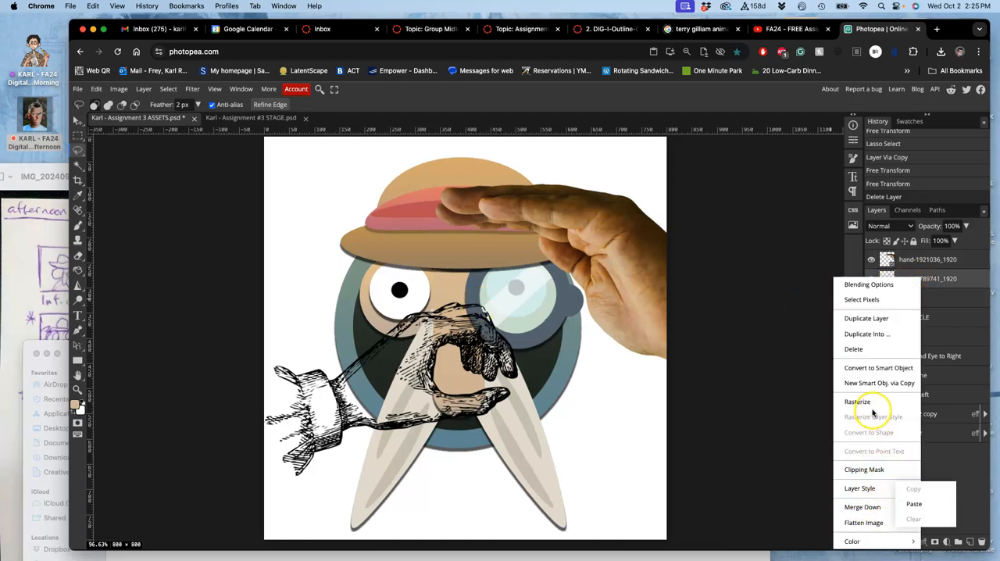
pyautogui.click(858, 402)
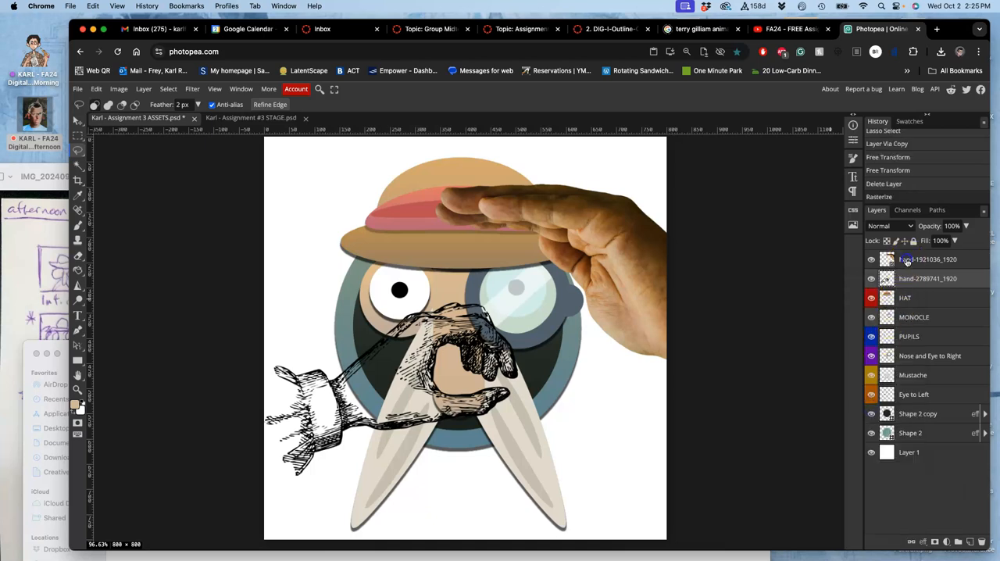
pyautogui.rightClick(927, 259)
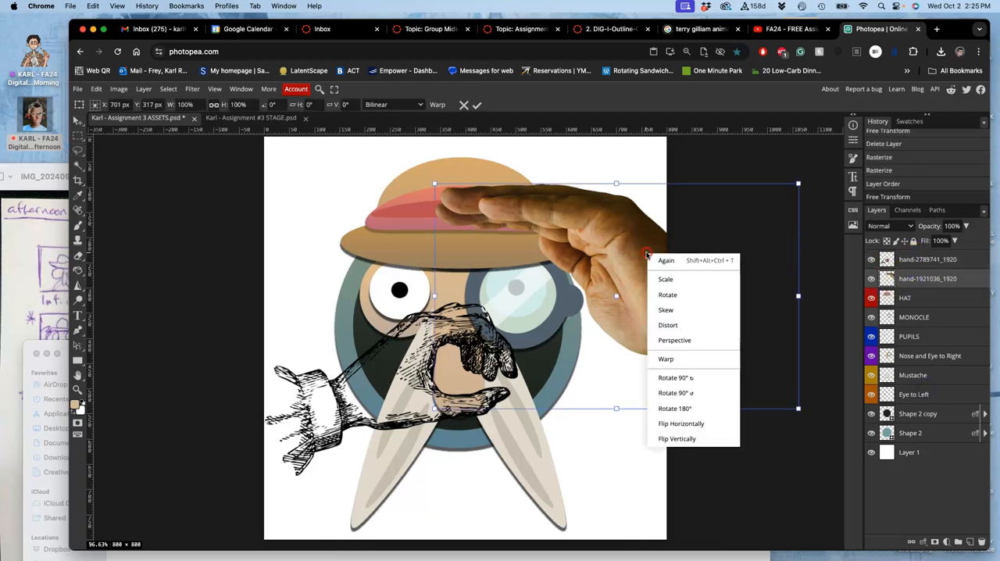
pyautogui.click(677, 438)
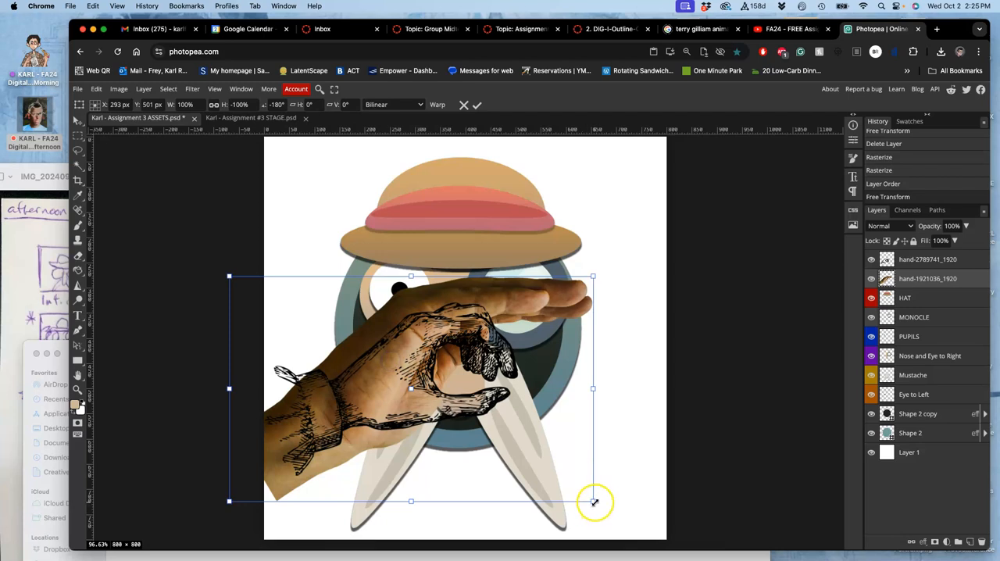
# Move the photo hand onto the sketched hand and warp its wrist and fingertips to fit
pyautogui.moveTo(594, 502); pyautogui.dragTo(606, 522)
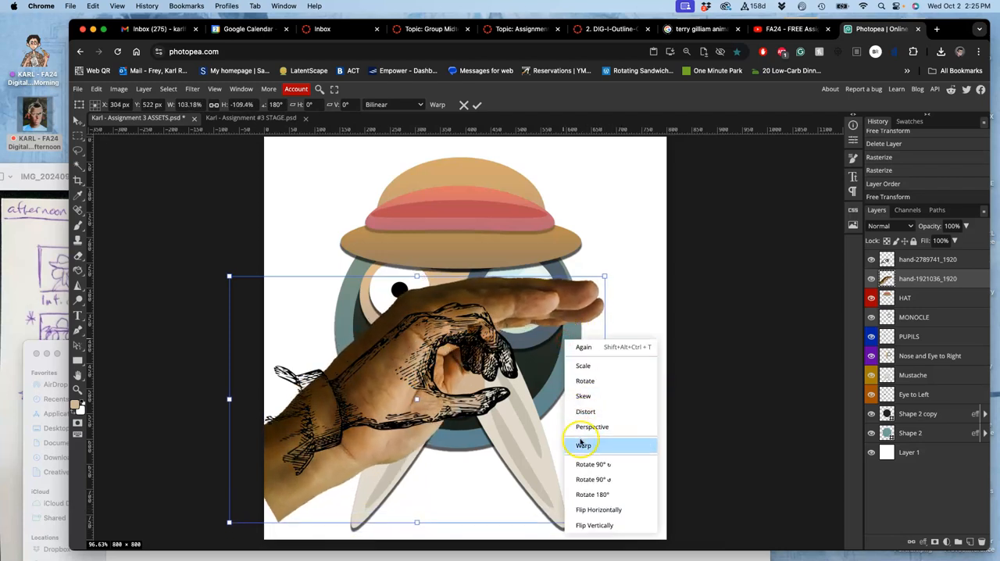
pyautogui.click(583, 444)
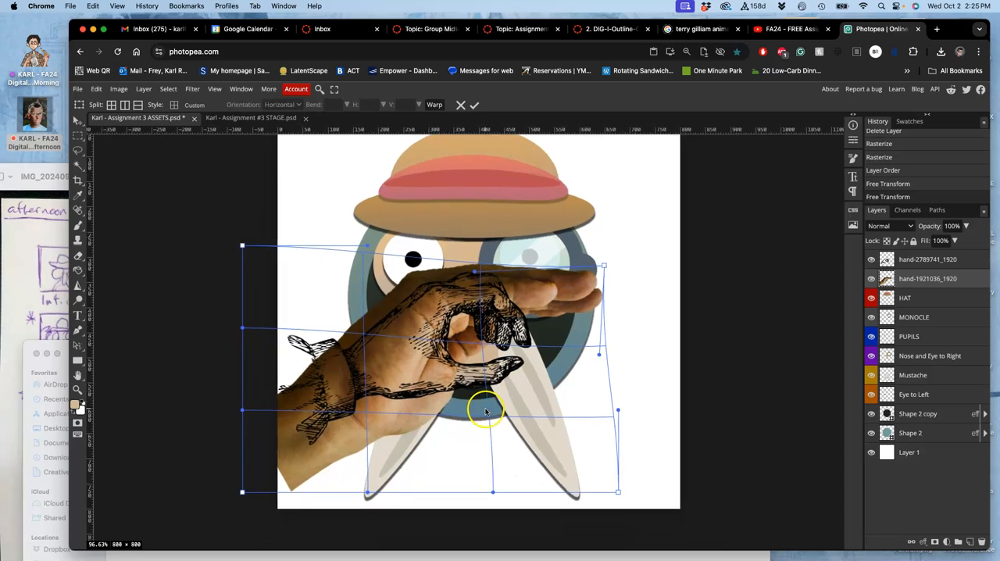
pyautogui.moveTo(484, 411); pyautogui.dragTo(344, 398)
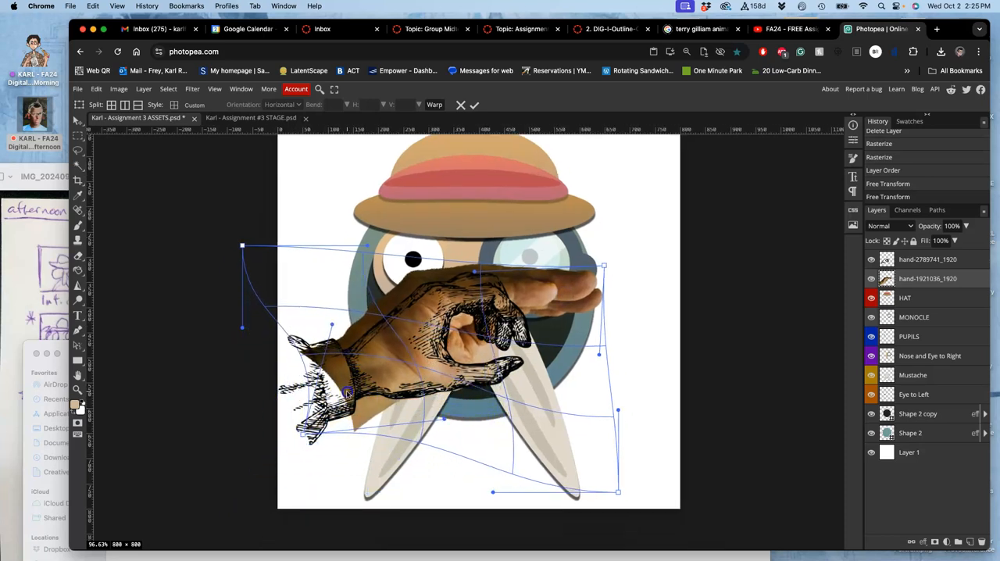
pyautogui.moveTo(347, 395); pyautogui.dragTo(313, 414)
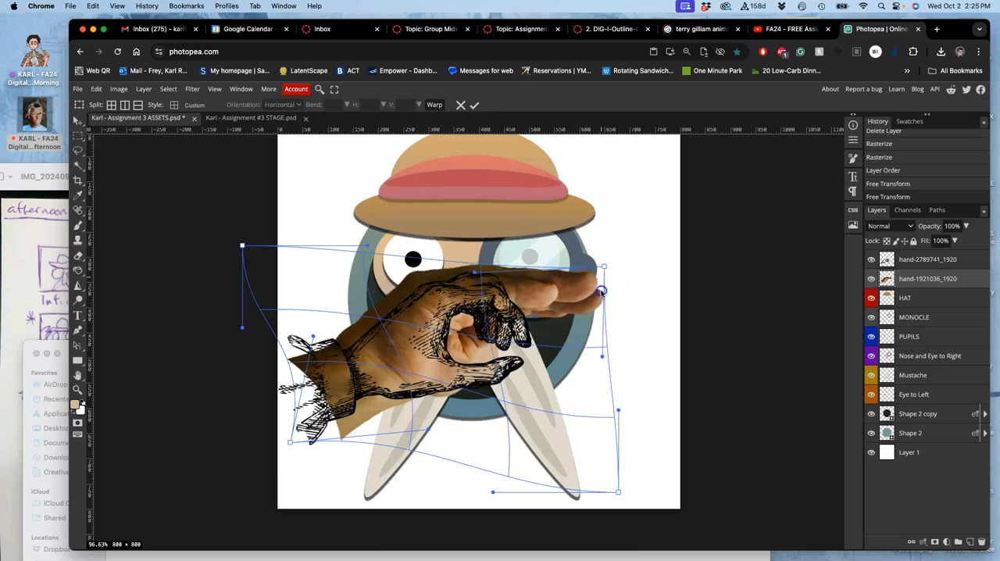
pyautogui.moveTo(602, 291); pyautogui.dragTo(492, 281)
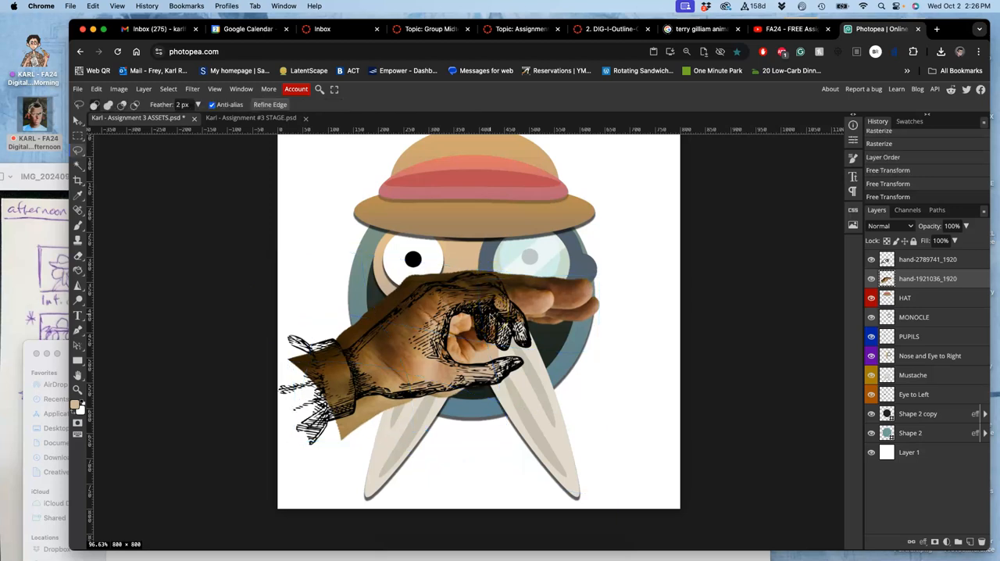
# Puppet-warp the photo hand so its fingers curl downward, and commit the change
pyautogui.click(97, 88)
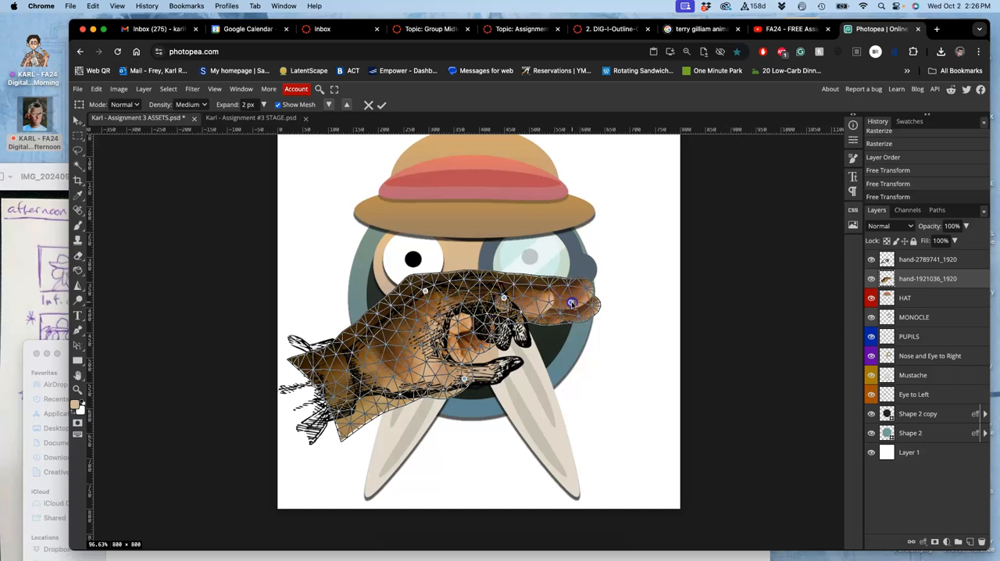
pyautogui.moveTo(570, 303); pyautogui.dragTo(511, 342)
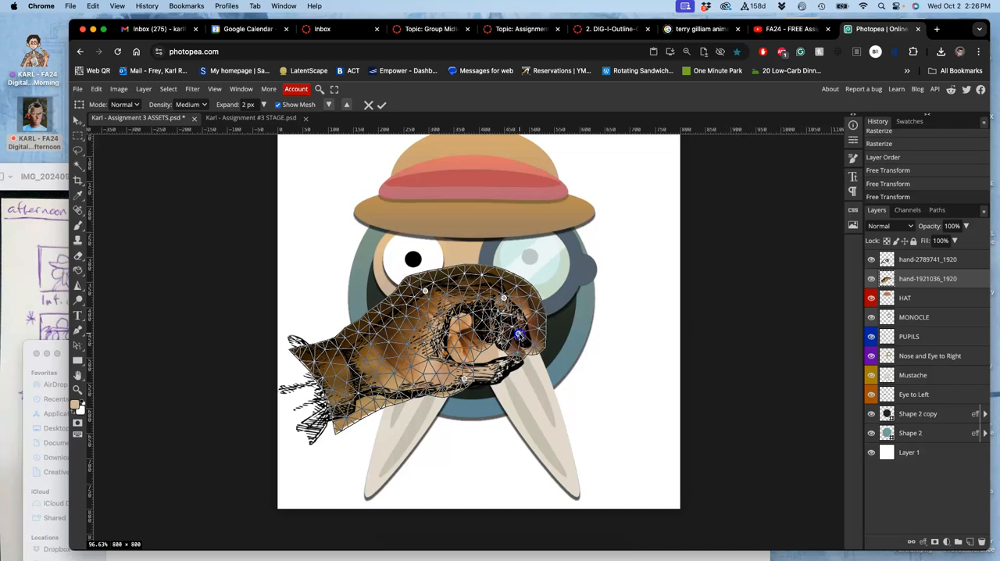
pyautogui.click(381, 103)
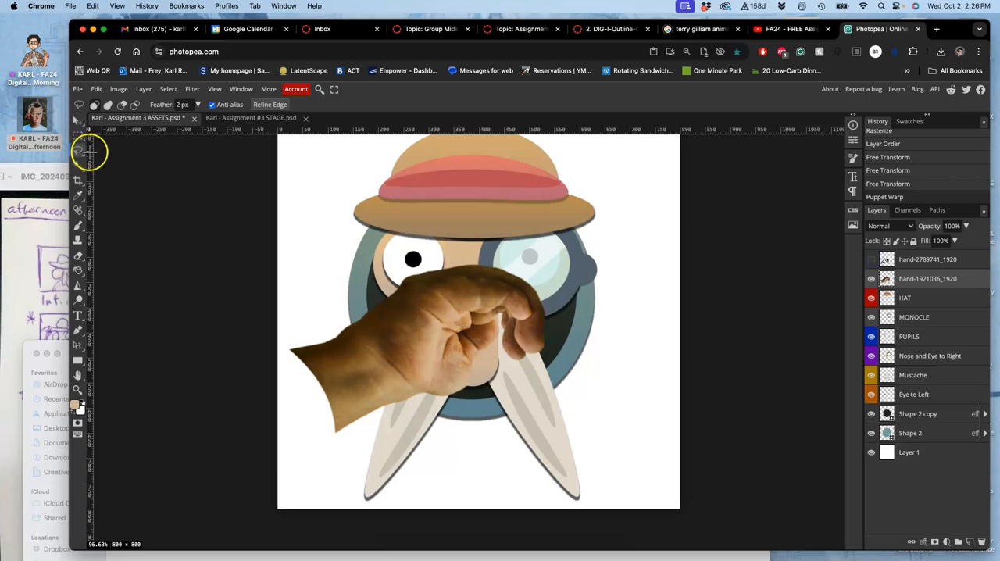
pyautogui.moveTo(415, 294)
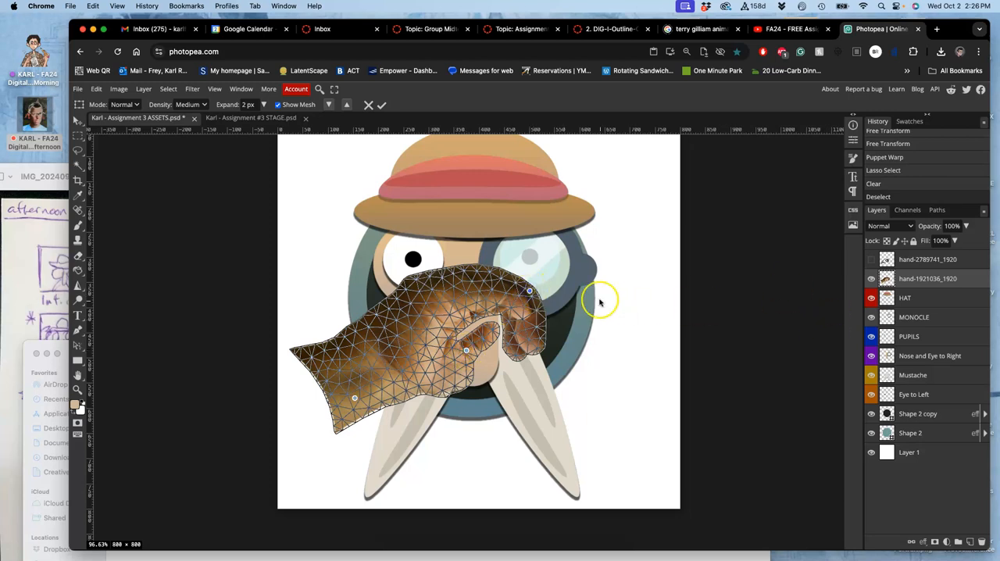
pyautogui.click(382, 104)
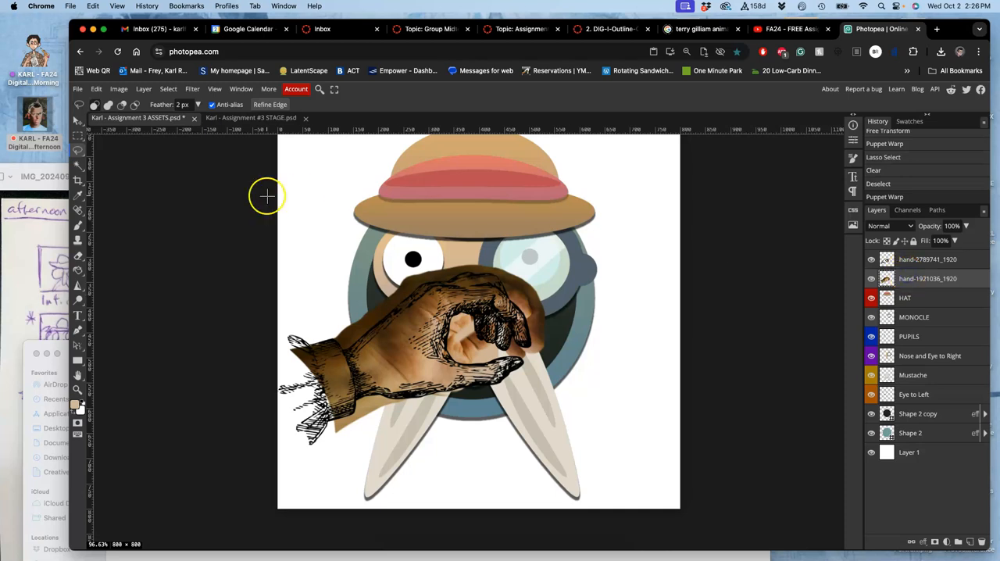
# Puppet-warp the photo hand again, bending its fingers into a grip over the nose
pyautogui.click(97, 88)
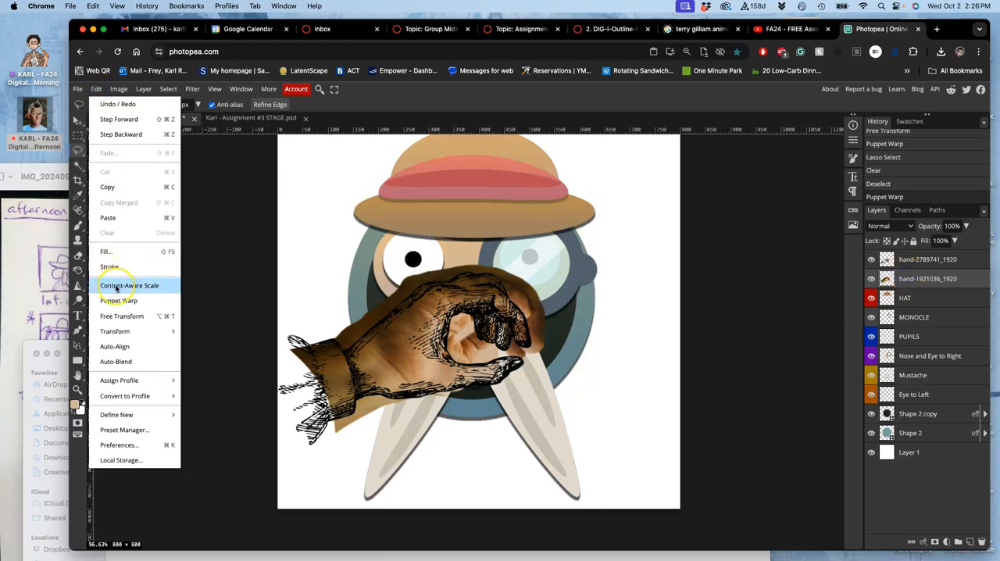
pyautogui.click(119, 300)
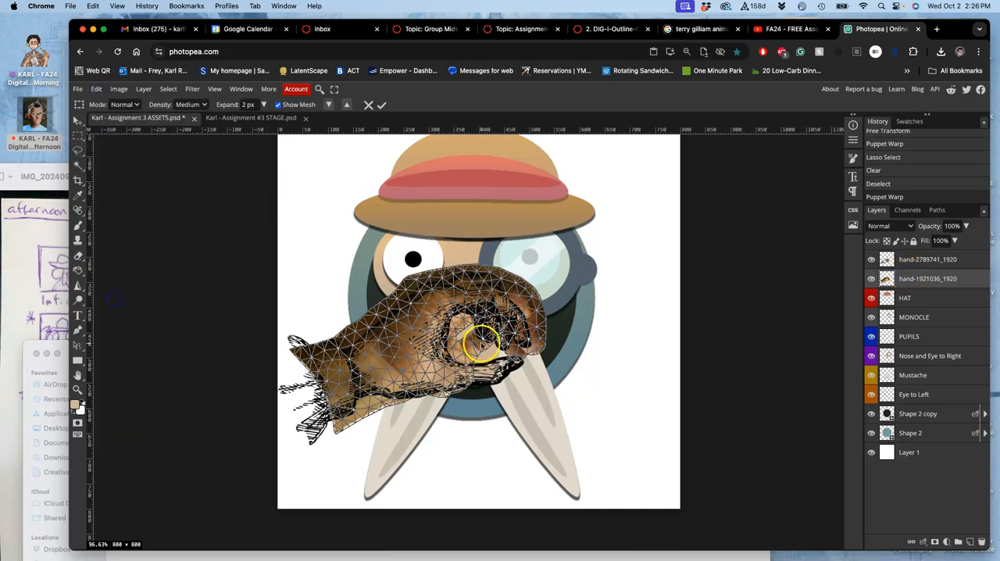
pyautogui.moveTo(484, 342); pyautogui.dragTo(477, 345)
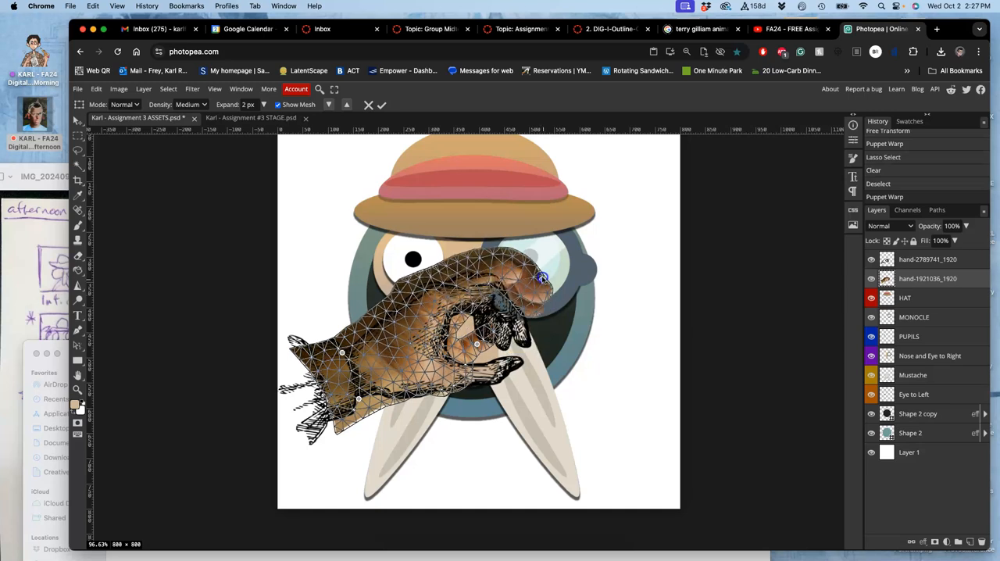
pyautogui.moveTo(543, 277); pyautogui.dragTo(523, 265)
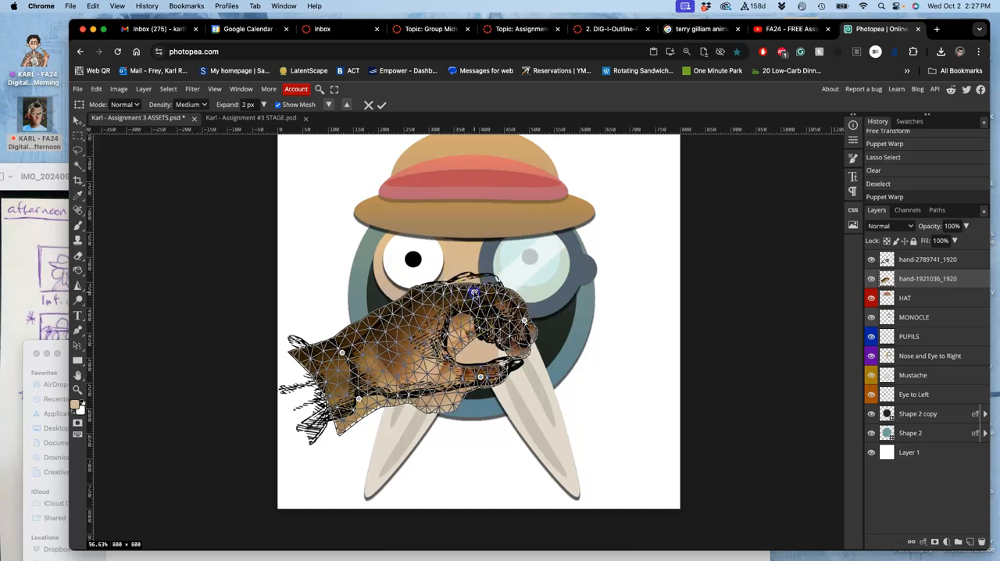
pyautogui.moveTo(474, 293); pyautogui.dragTo(469, 283)
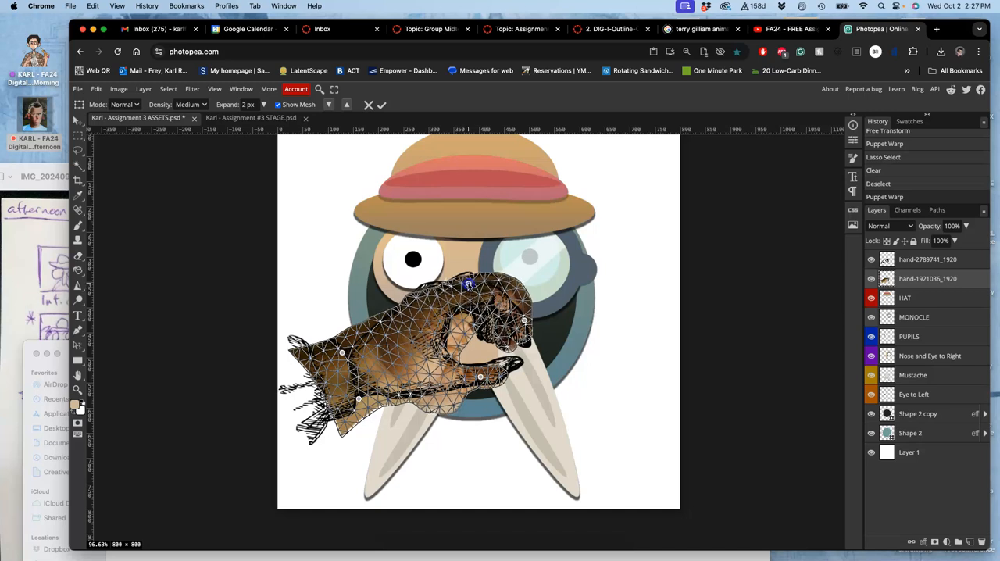
pyautogui.moveTo(468, 285); pyautogui.dragTo(418, 394)
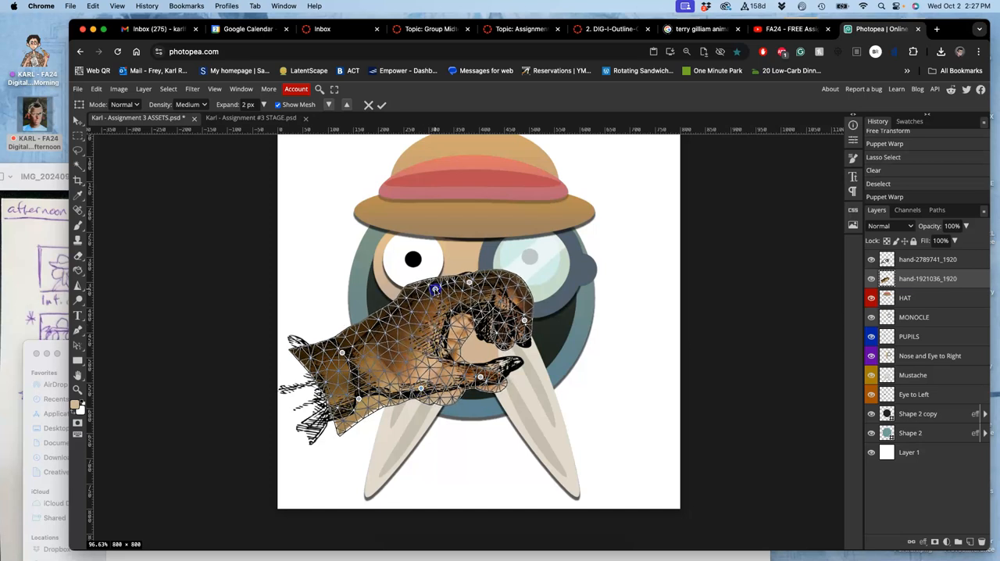
pyautogui.moveTo(435, 289); pyautogui.dragTo(340, 417)
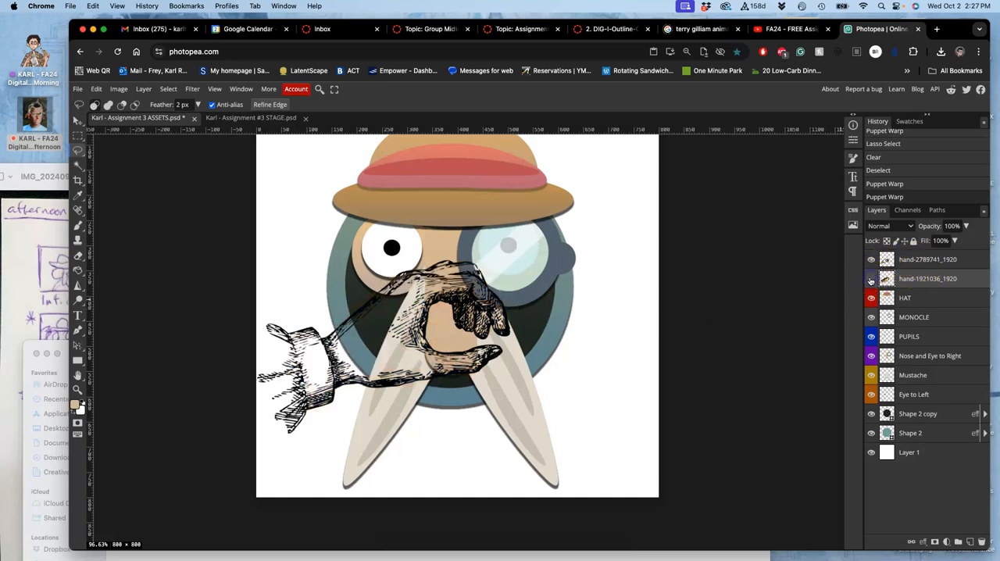
# Hide the photo hand layer and select the area surrounding the drawn hand
pyautogui.click(870, 278)
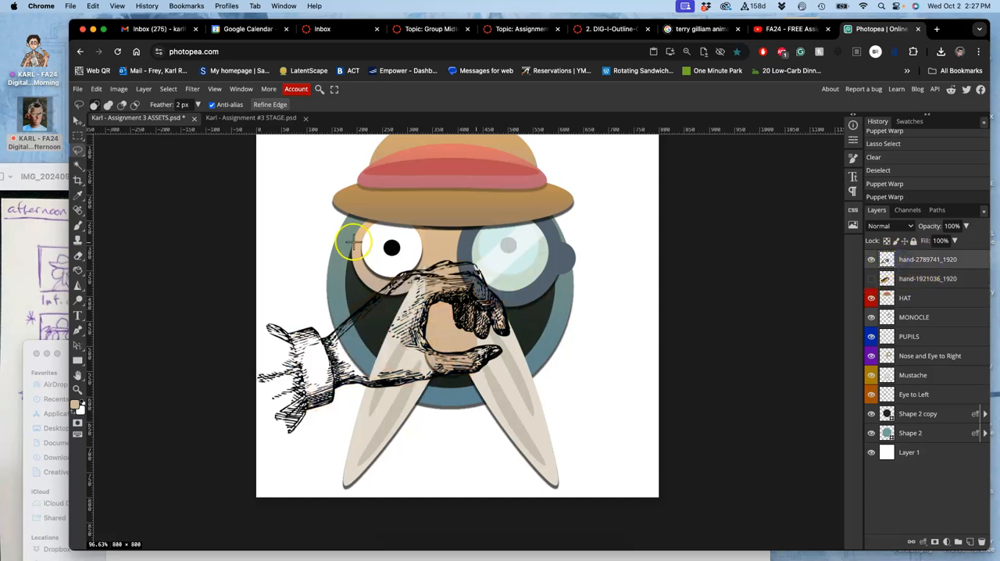
pyautogui.click(78, 150)
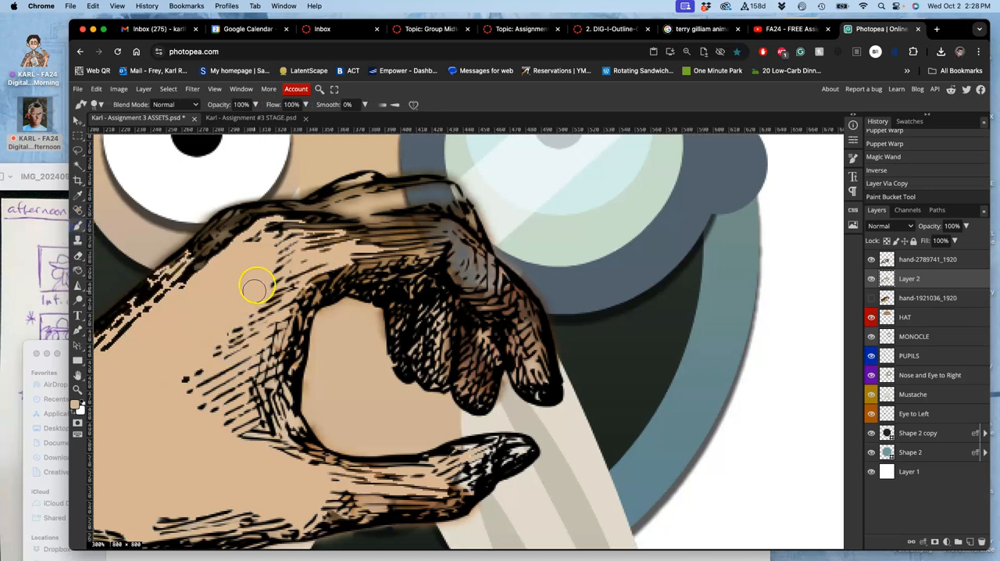
pyautogui.moveTo(617, 161)
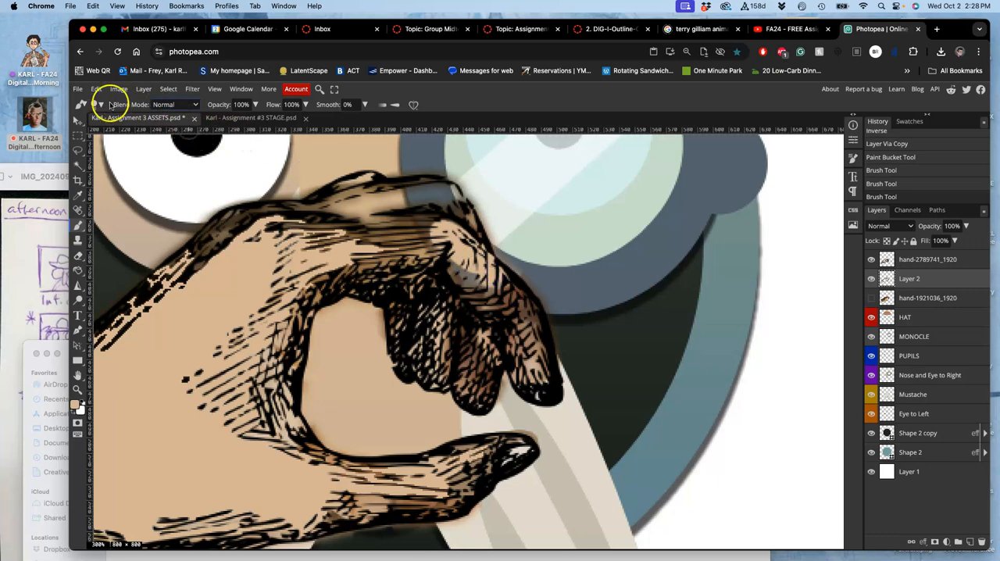
# Paint 55% brush shading along the knuckles using the sampled skin tone
pyautogui.click(100, 104)
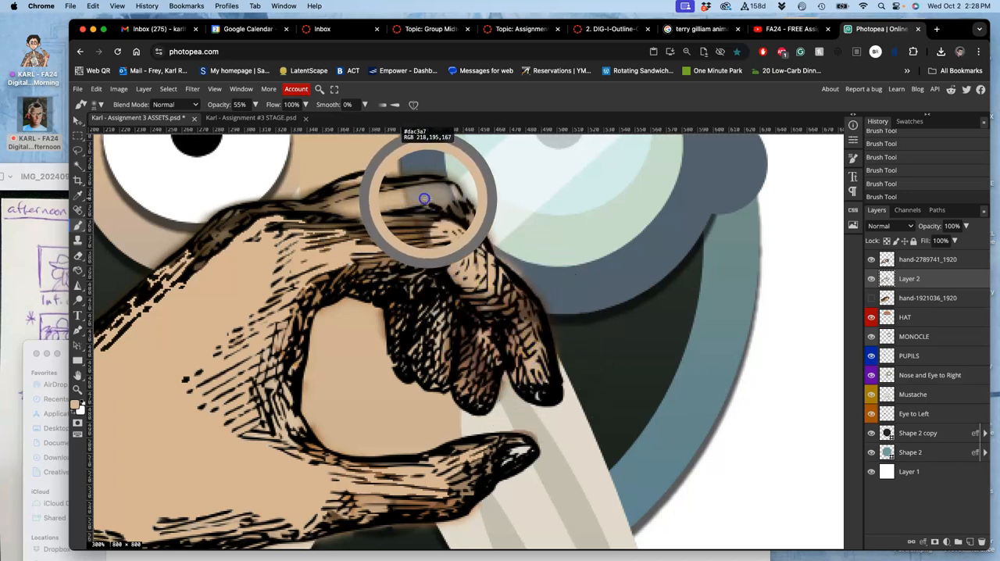
pyautogui.moveTo(424, 198); pyautogui.dragTo(453, 206)
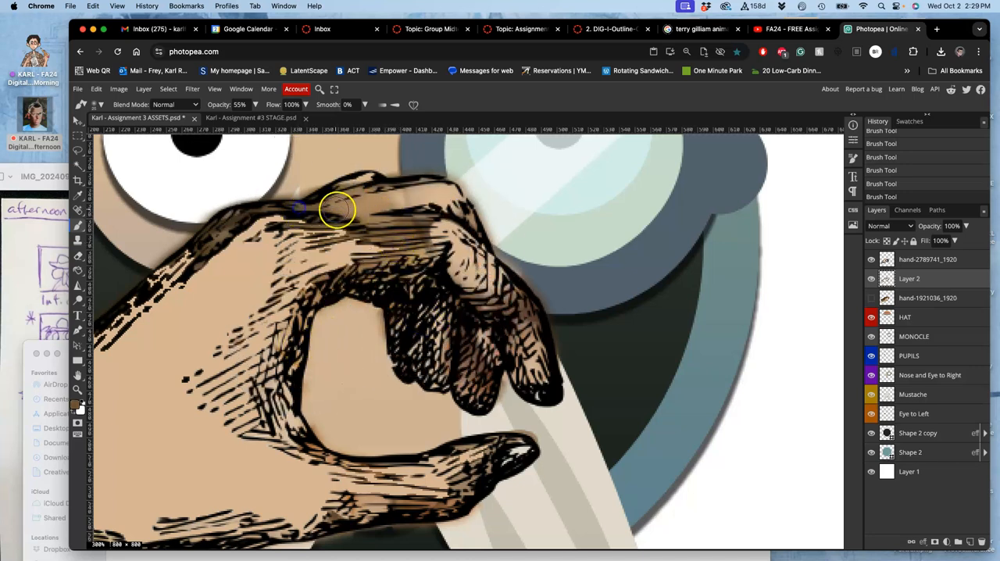
pyautogui.moveTo(337, 210); pyautogui.dragTo(450, 217)
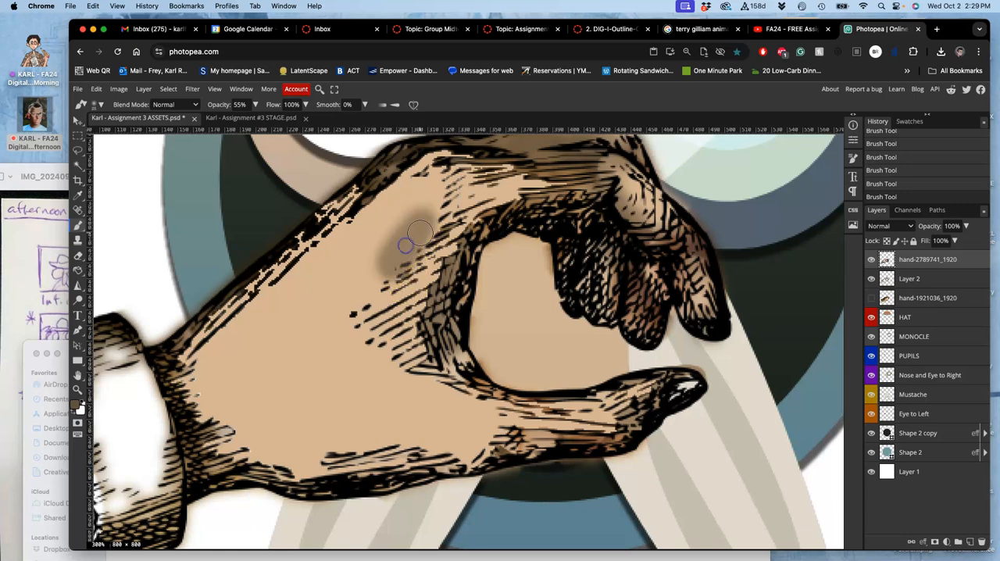
# Paint faint 25% opacity shading over the knuckles and fingers
pyautogui.click(407, 246)
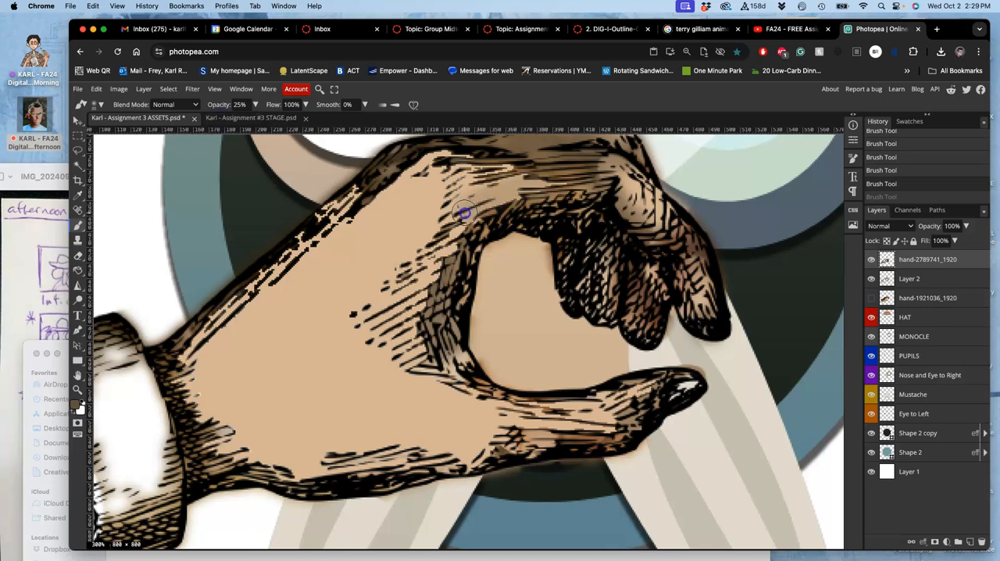
pyautogui.moveTo(465, 210); pyautogui.dragTo(445, 385)
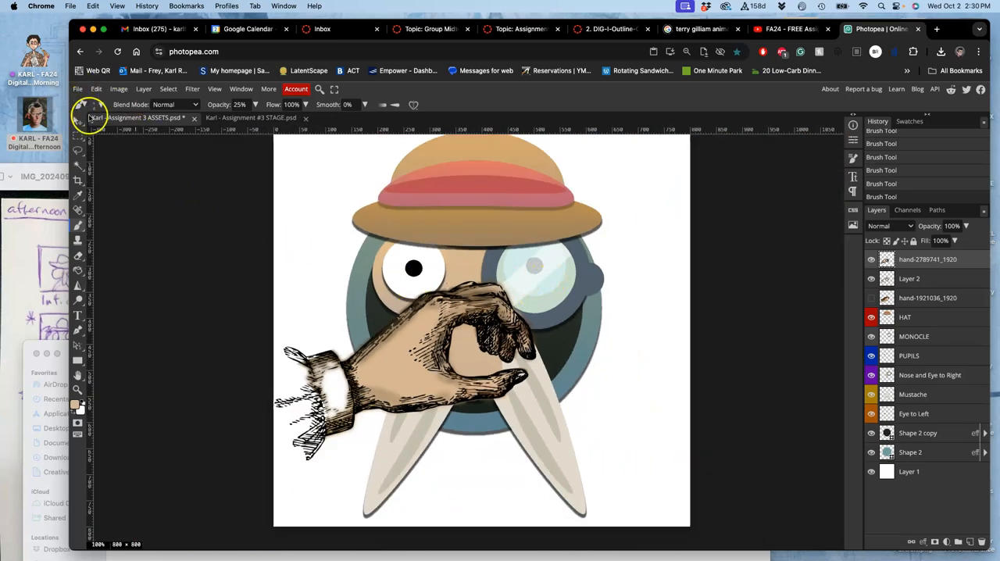
# Merge Layer 2 into the hand and paint shadows on the fingertips
pyautogui.click(77, 104)
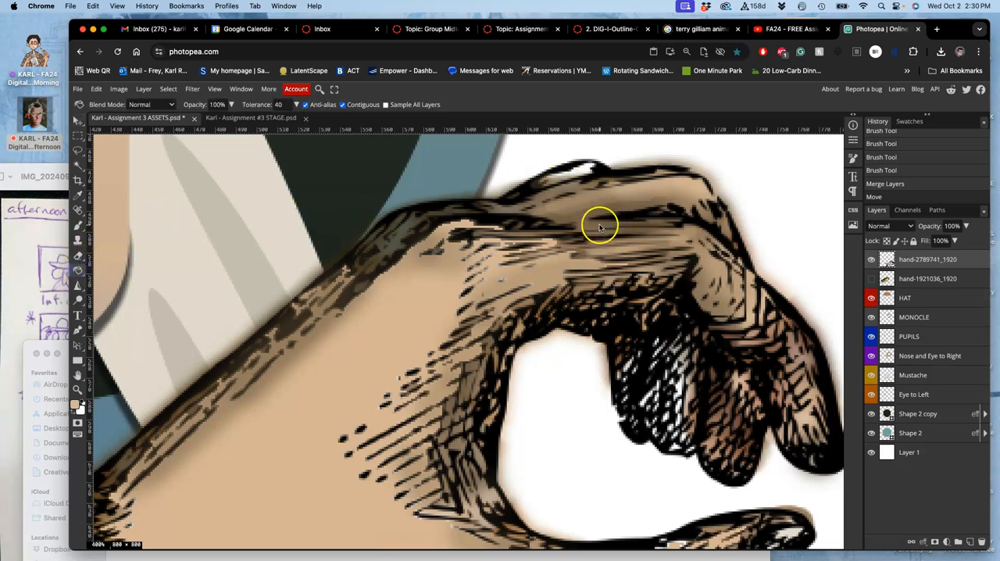
pyautogui.click(589, 170)
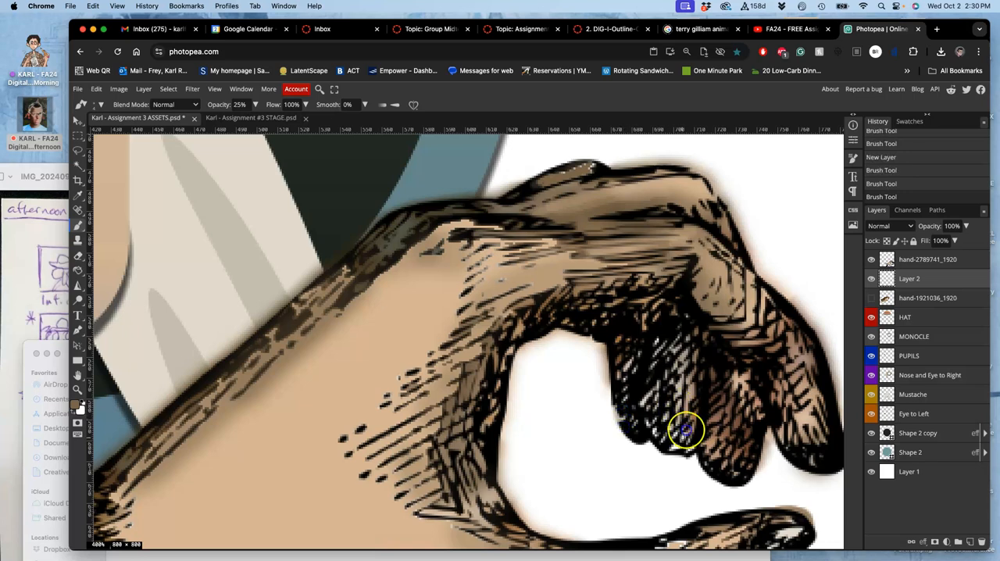
pyautogui.moveTo(686, 430); pyautogui.dragTo(660, 412)
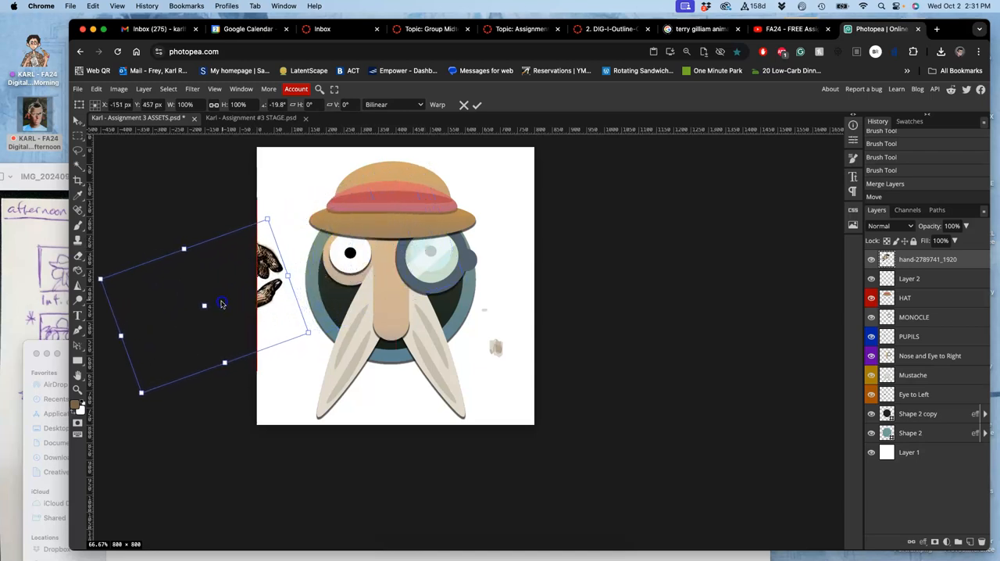
# Set the hand on the brim's left edge and warp its mirrored copy on the right
pyautogui.moveTo(222, 305); pyautogui.dragTo(254, 273)
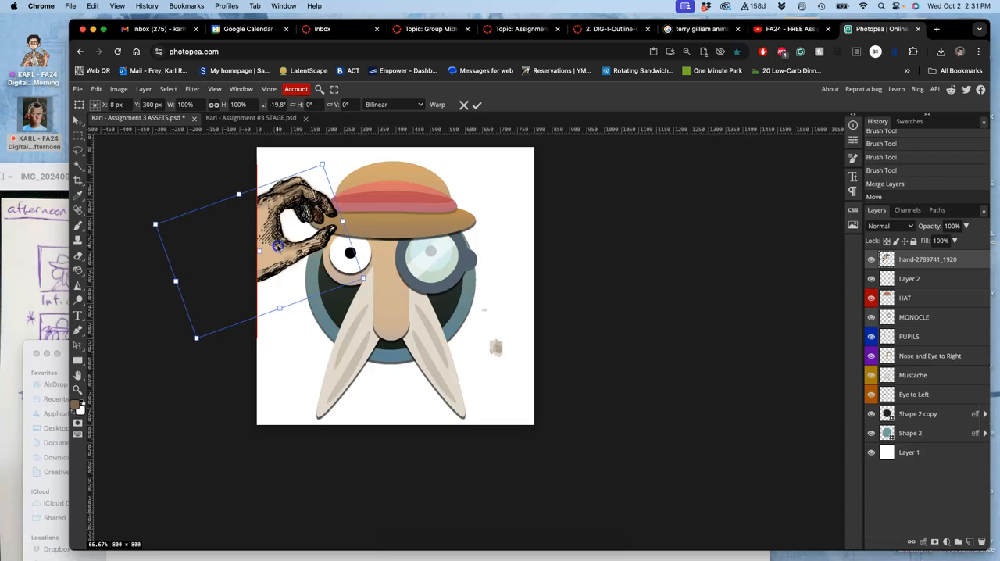
pyautogui.moveTo(289, 234); pyautogui.dragTo(351, 266)
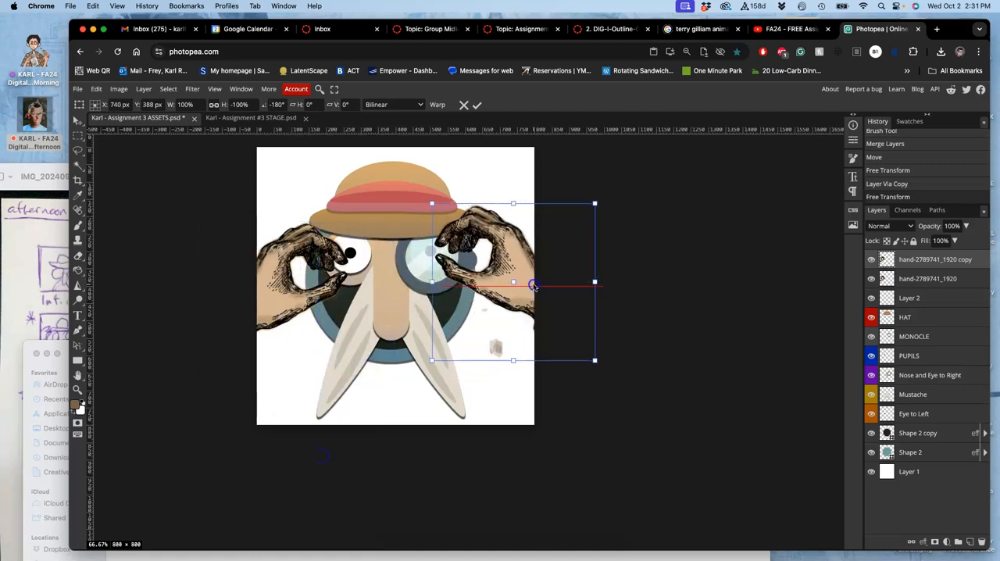
pyautogui.rightClick(534, 285)
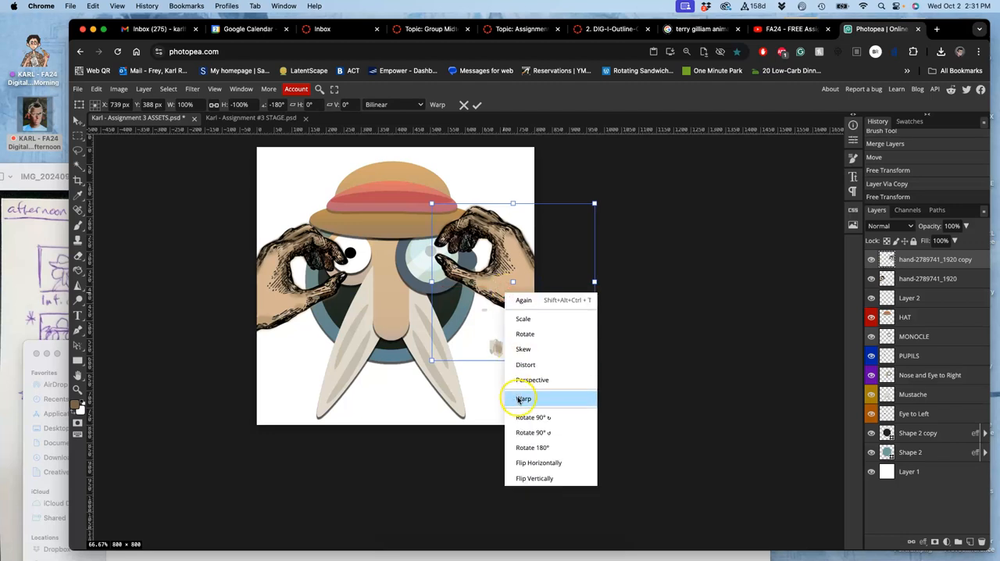
pyautogui.click(523, 398)
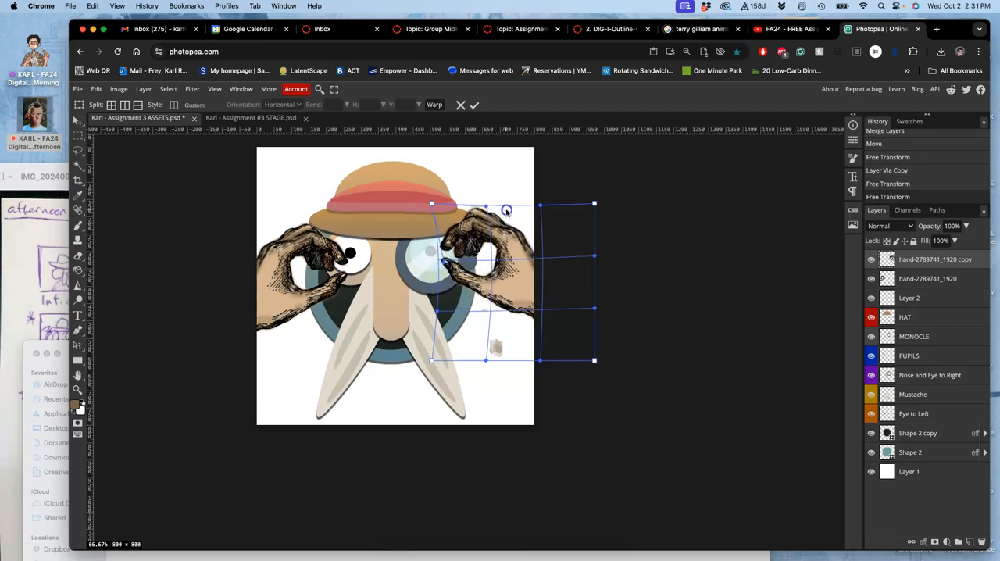
pyautogui.click(473, 104)
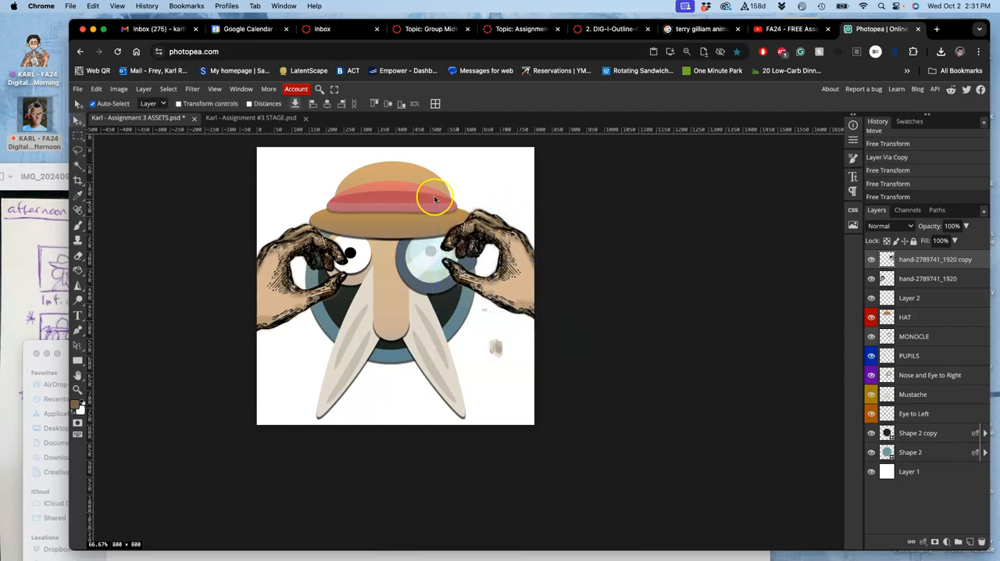
# Start a Puppet Warp on the mirrored copy of the hand
pyautogui.click(96, 88)
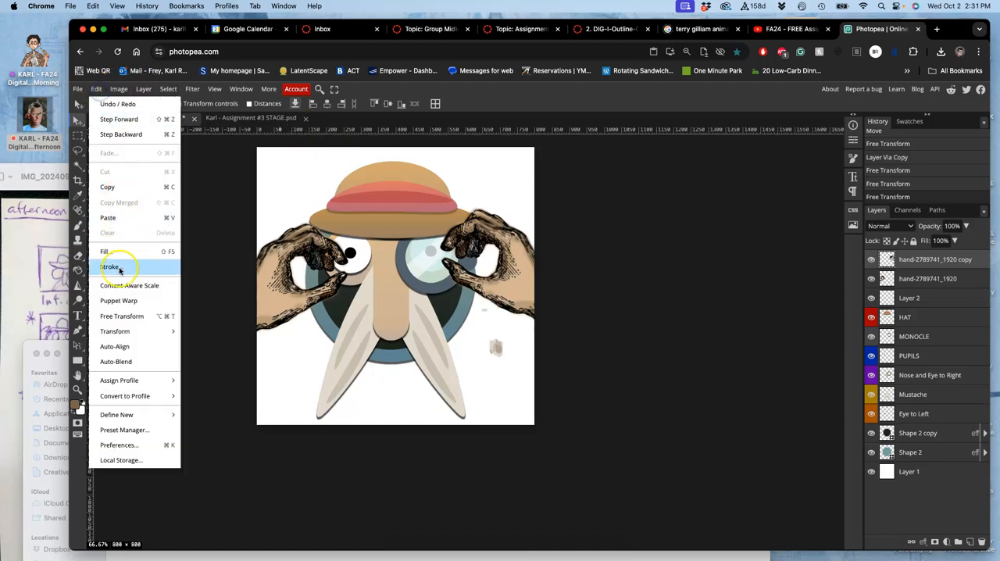
pyautogui.click(119, 300)
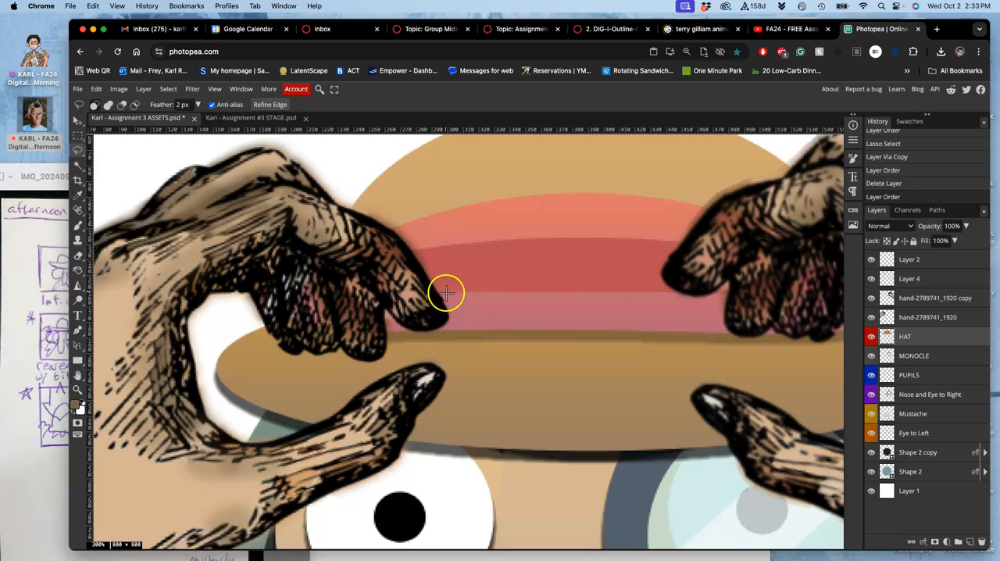
pyautogui.moveTo(435, 322)
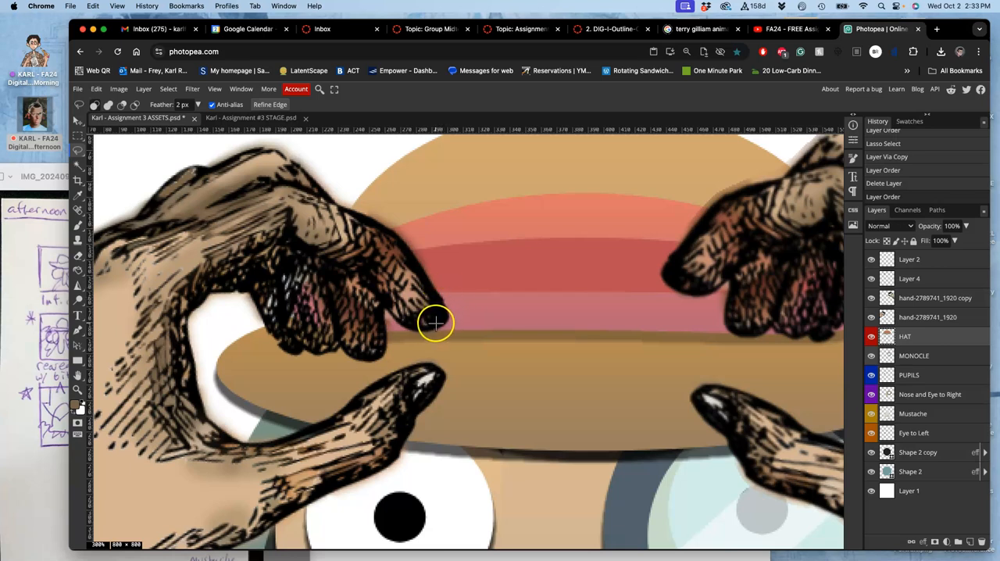
pyautogui.moveTo(377, 398)
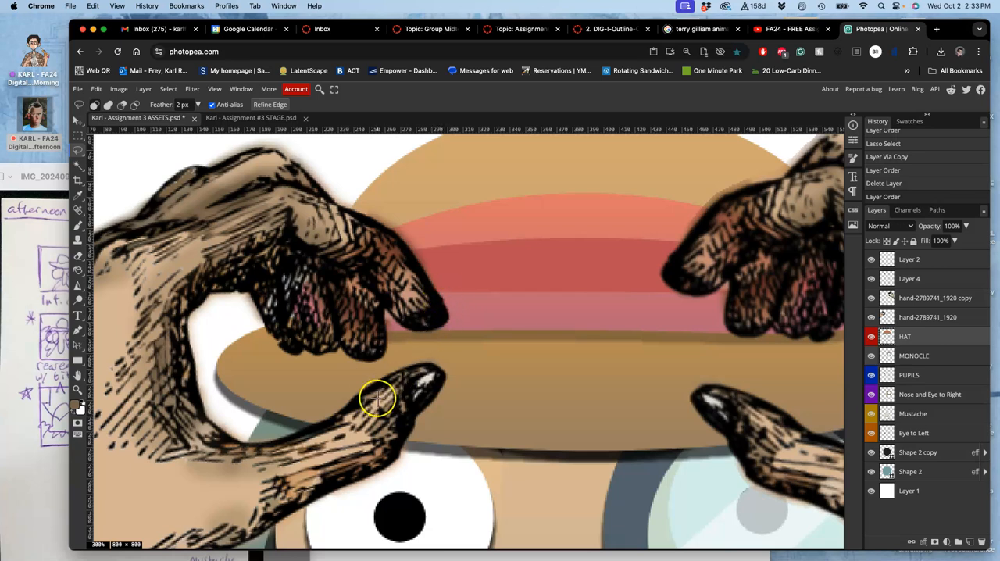